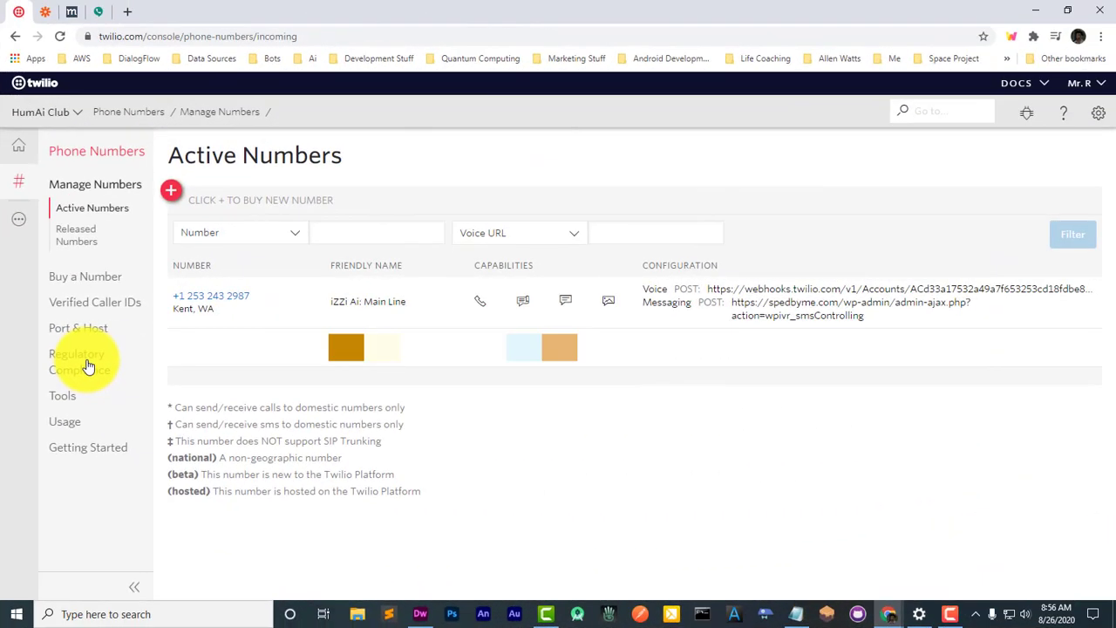
mouse_move(13, 220)
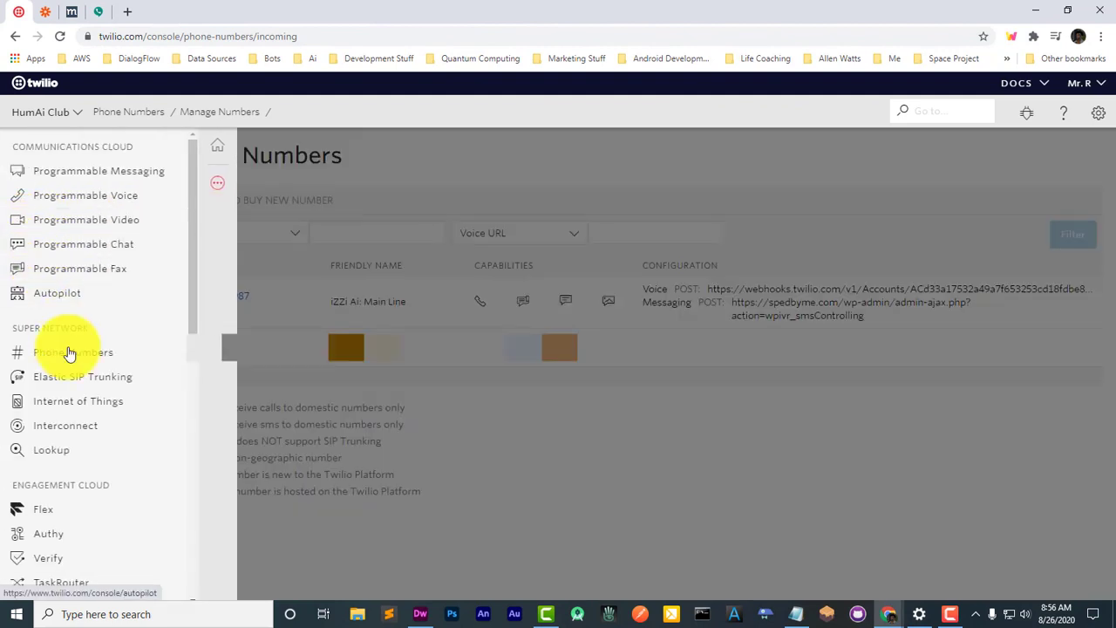
Step: Move from the active phone numbers list to the Studio Dashboard under Runtime
scroll(down, 3)
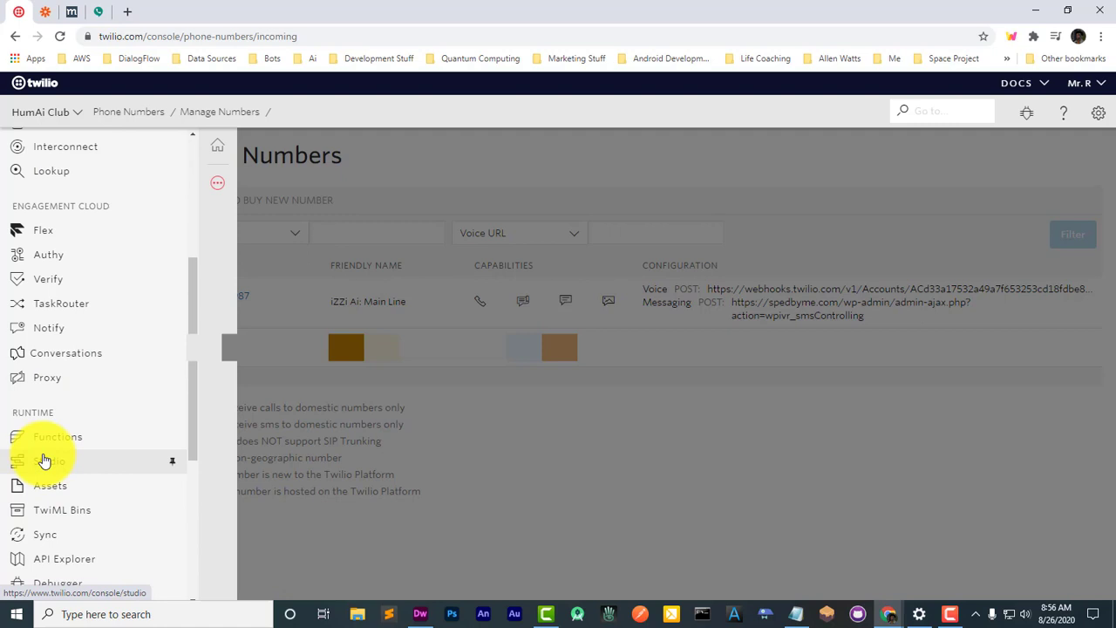
click(48, 460)
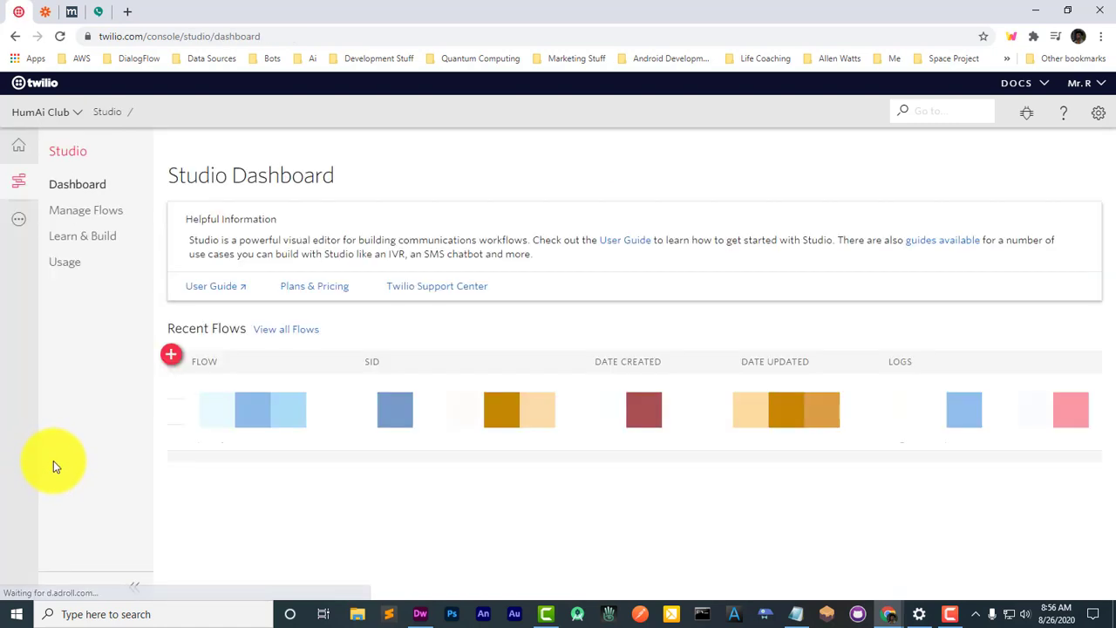
mouse_move(171, 357)
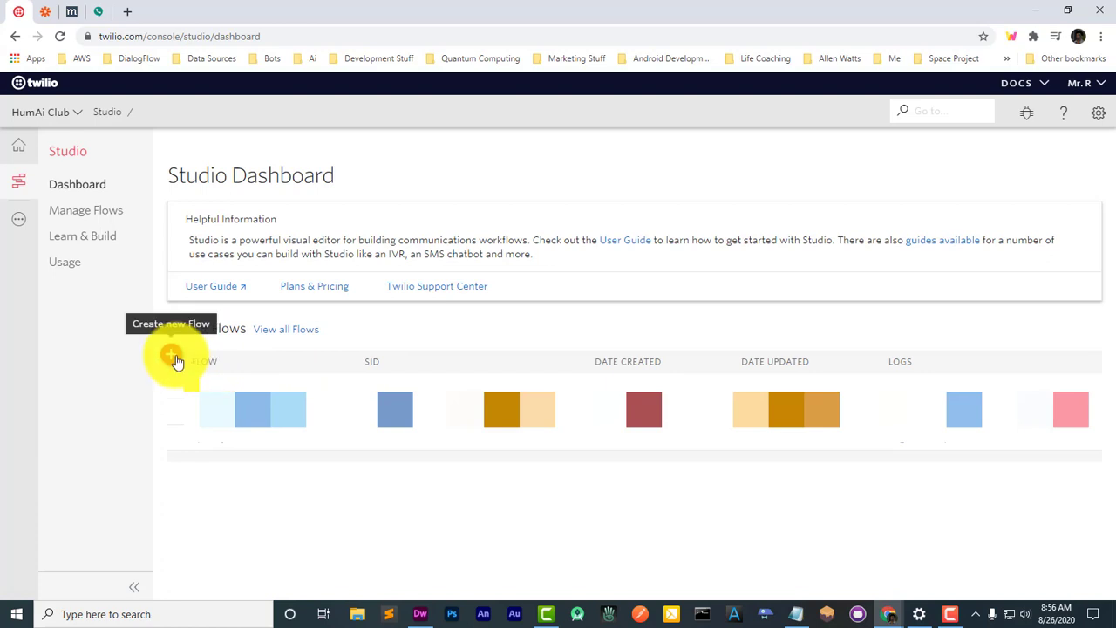
Step: Start a new flow named 'iZZi Ai: Main' and browse the starting templates
click(172, 353)
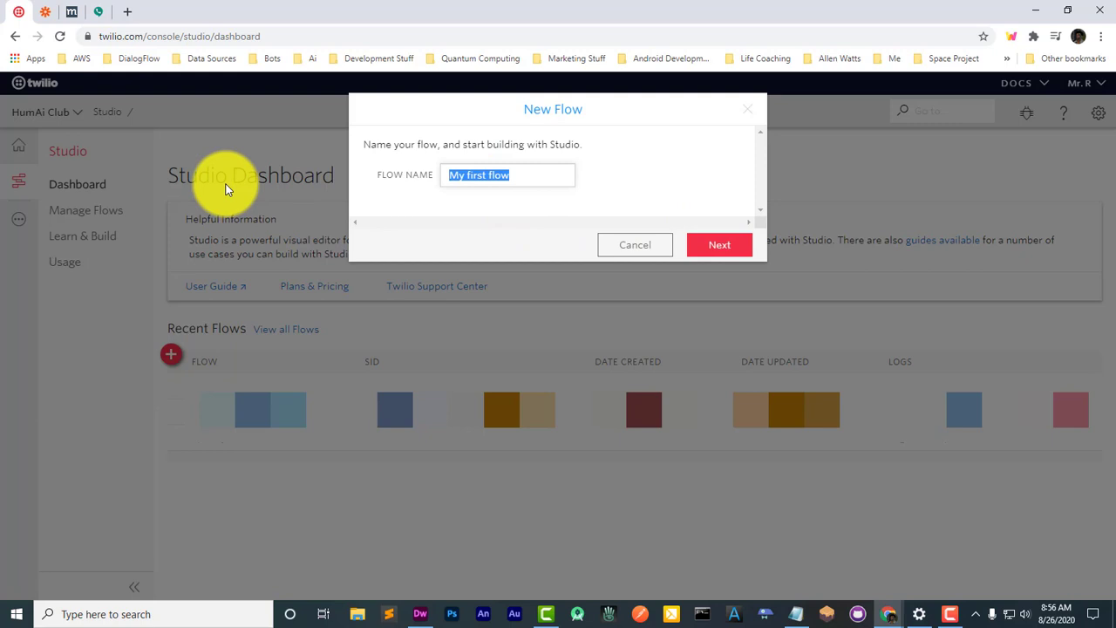
text(i)
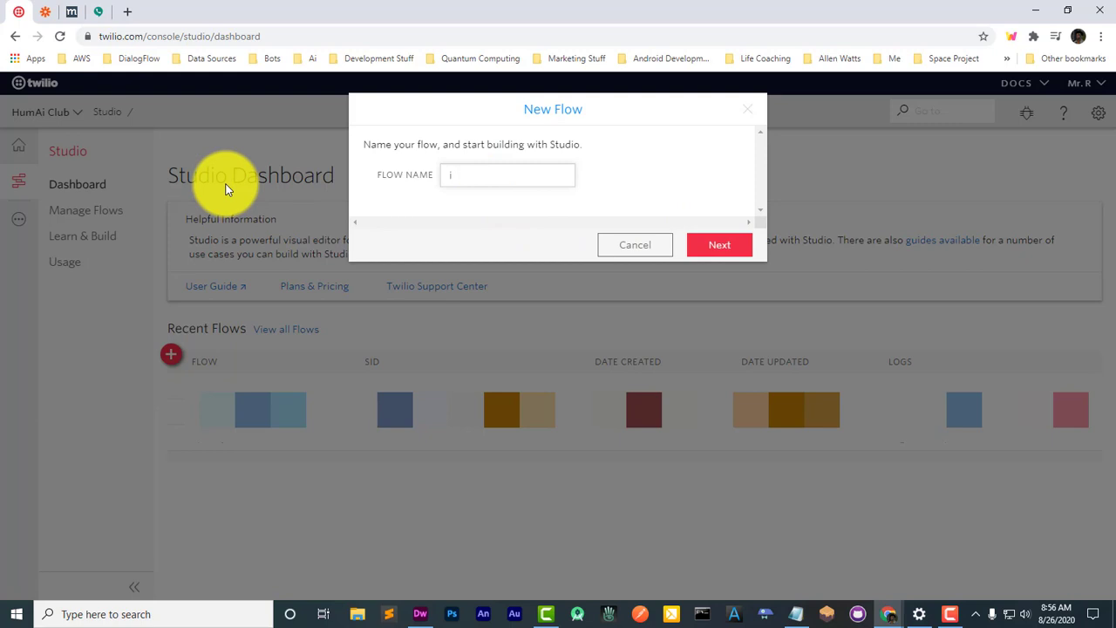
text(ZZi Ai)
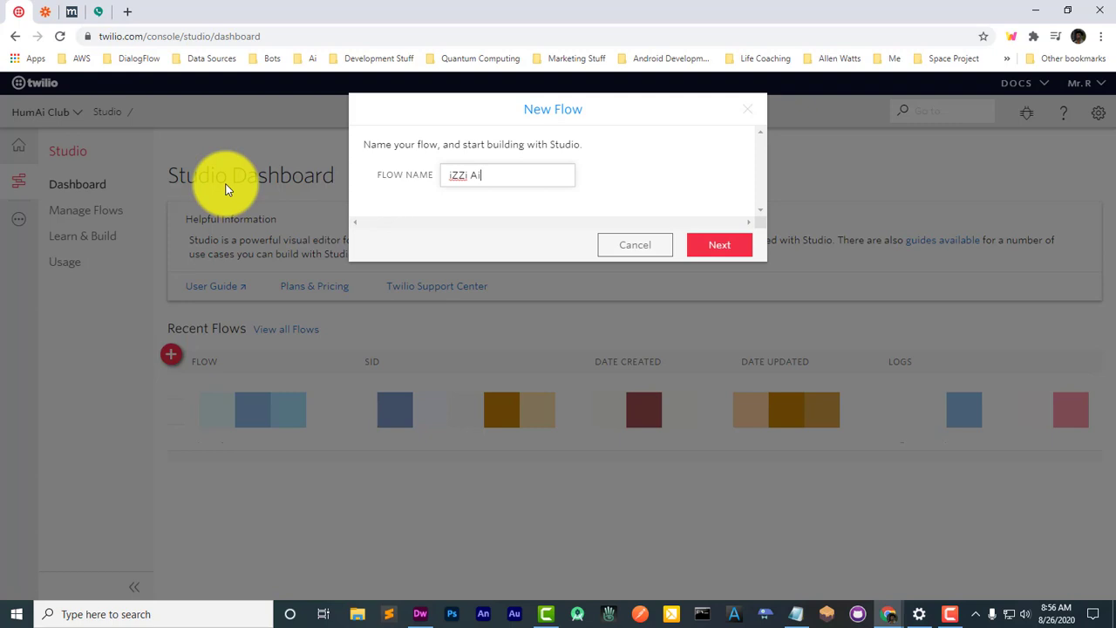
text(: Main)
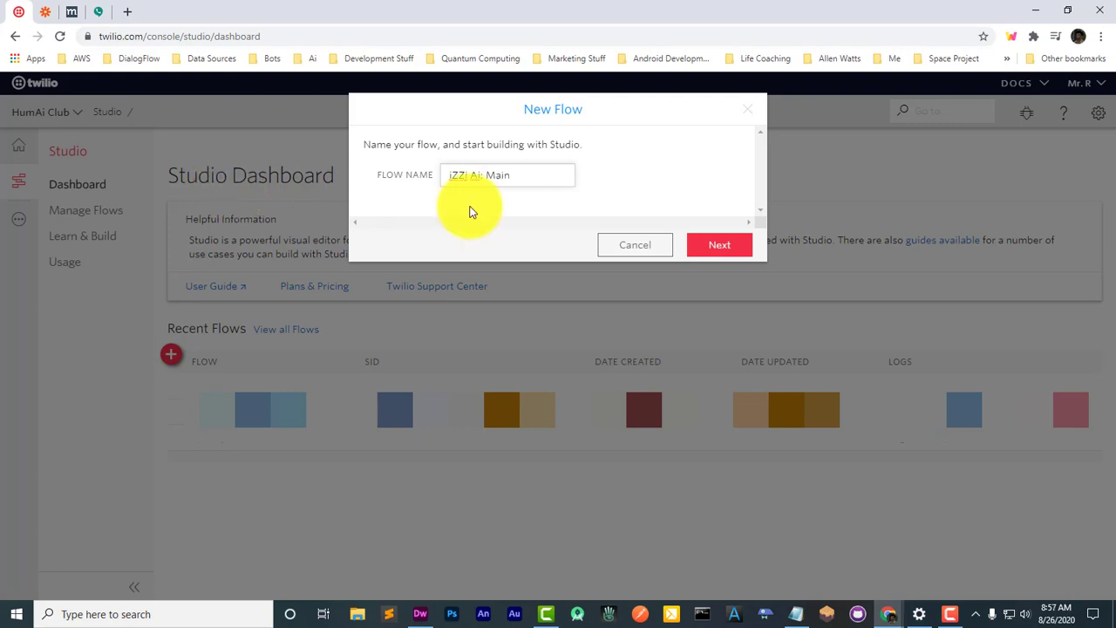
click(718, 244)
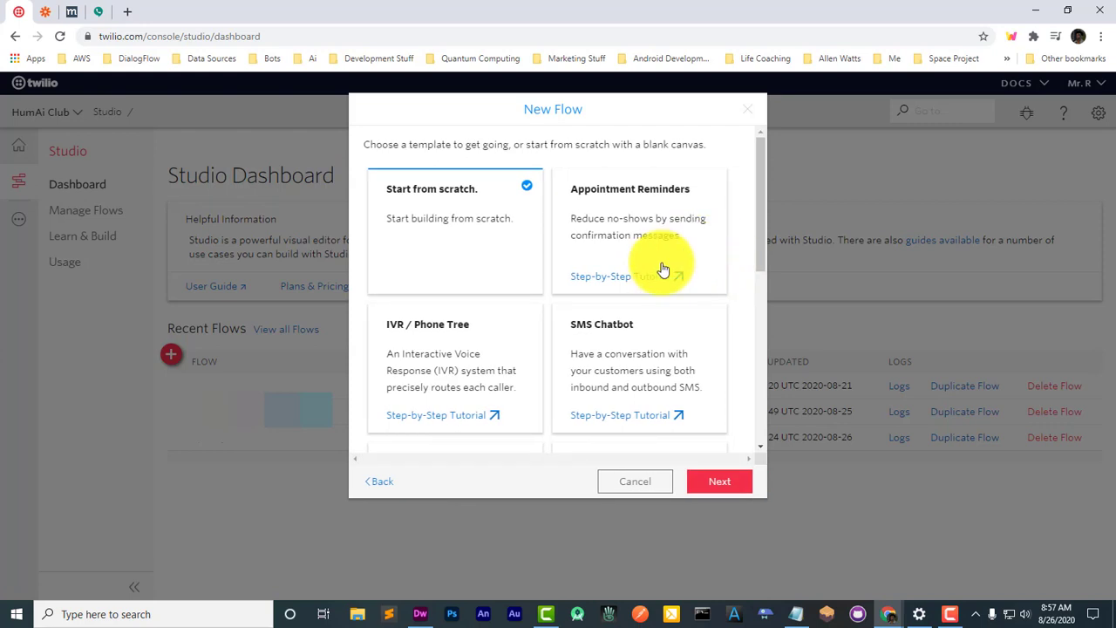
mouse_move(765, 174)
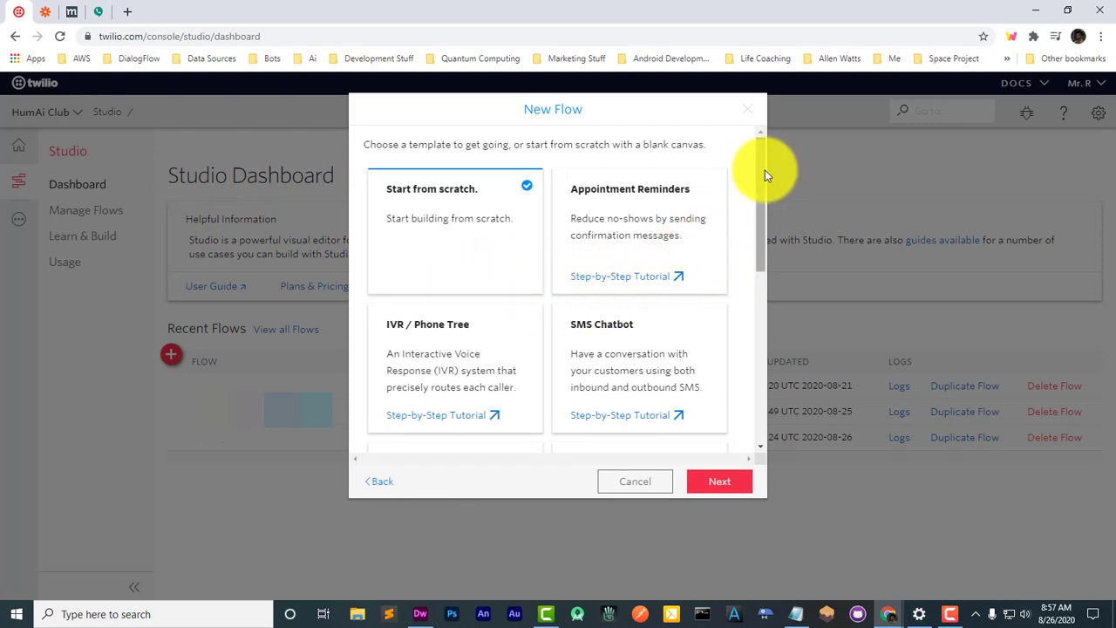
scroll(down, 3)
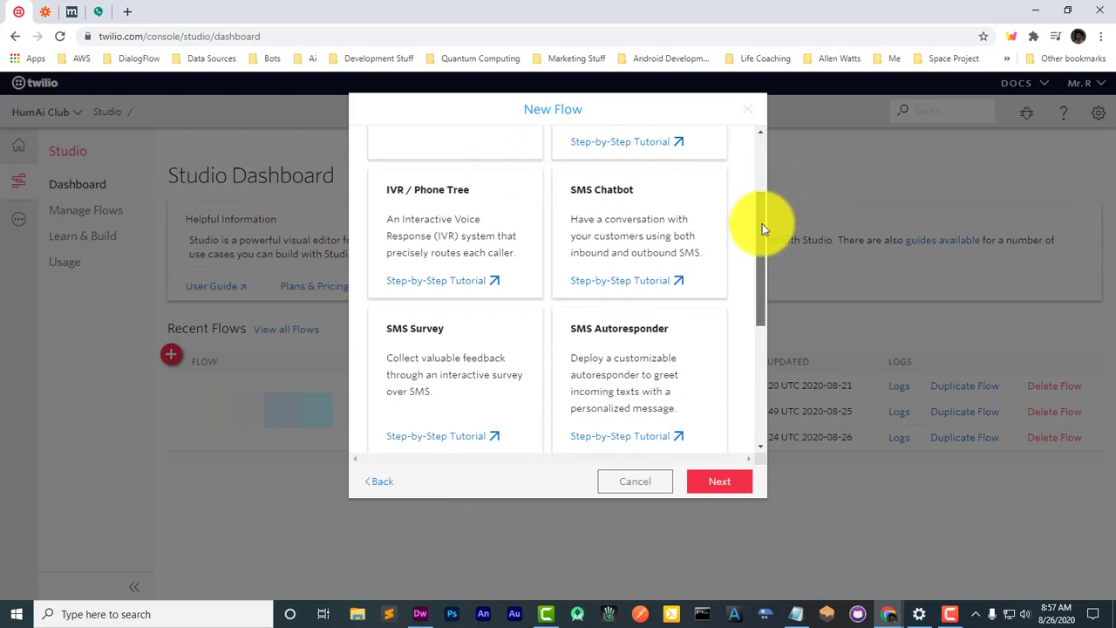
scroll(down, 3)
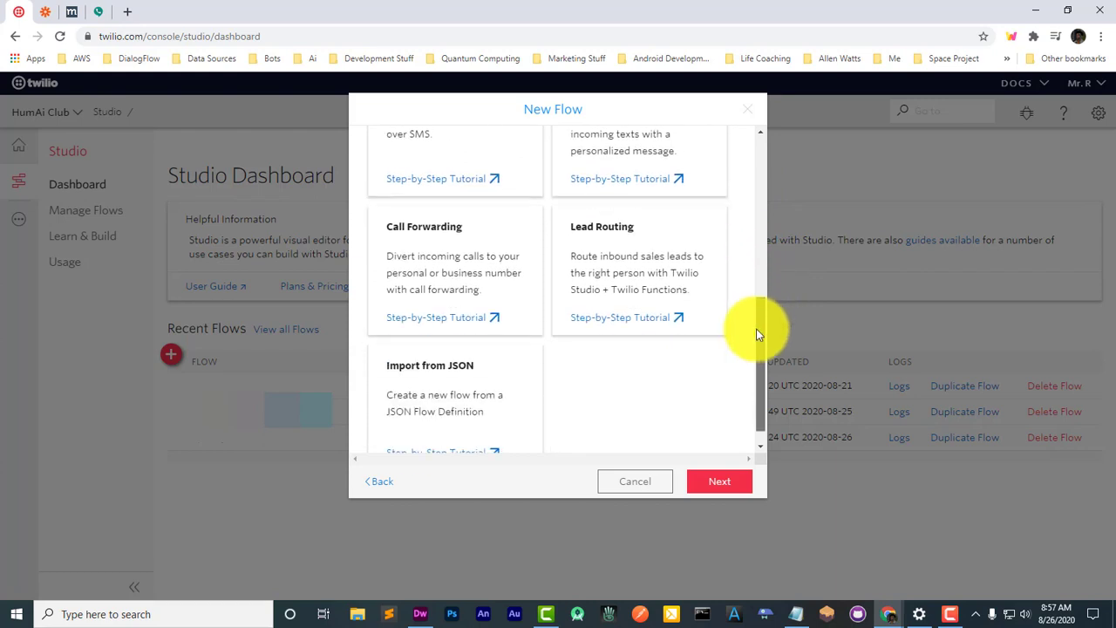
scroll(down, 3)
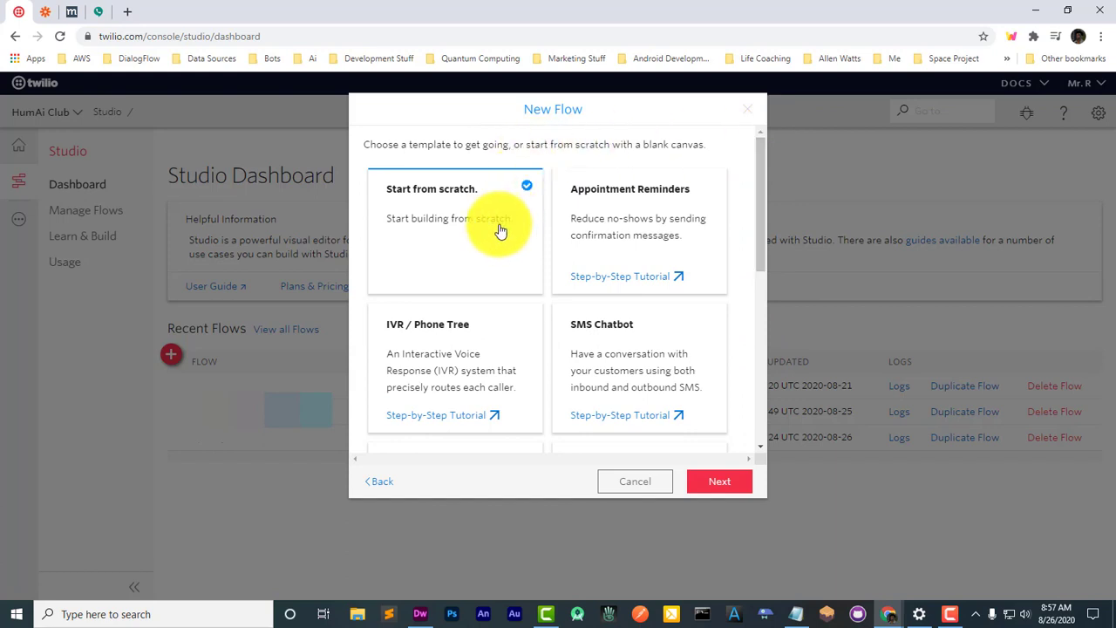
Step: Create the flow from 'Start from scratch' and shift the Trigger widget up and left
click(720, 480)
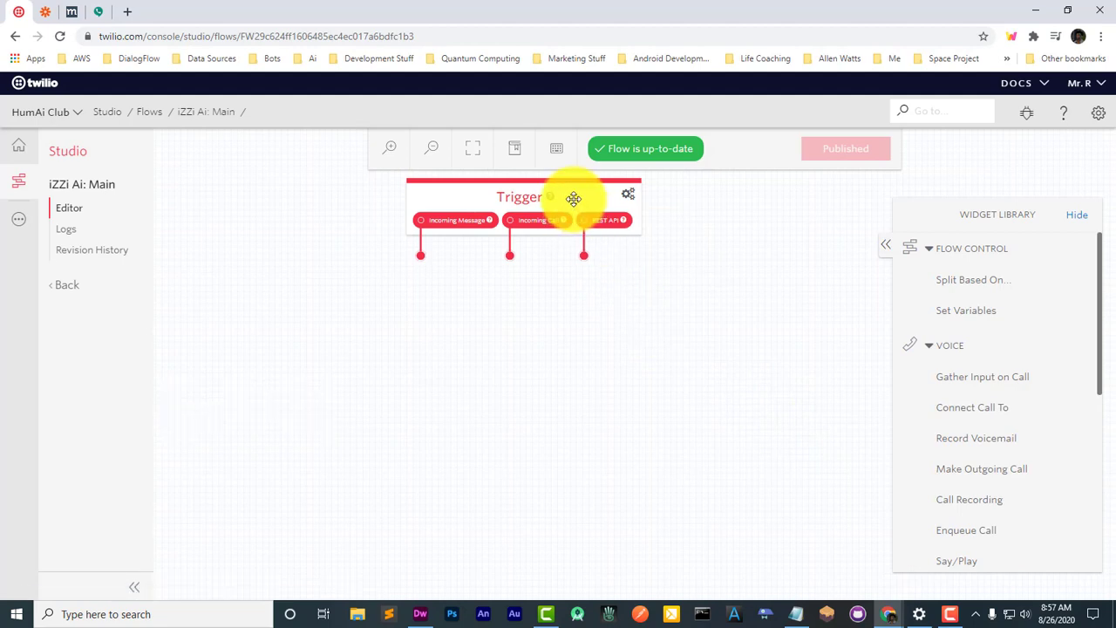
click(573, 196)
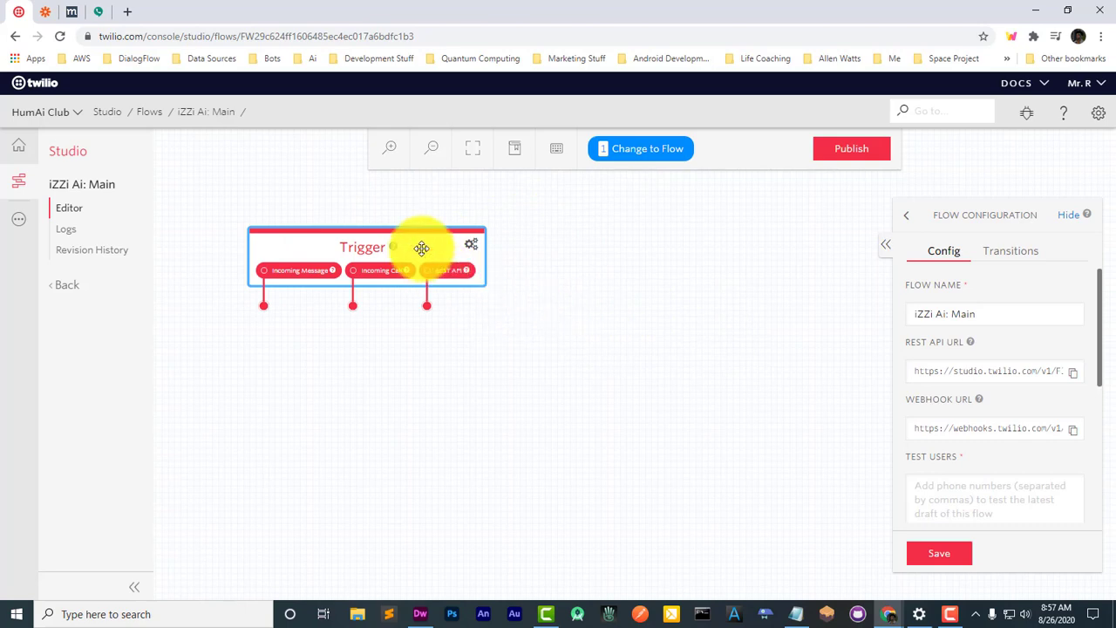
mouse_move(412, 346)
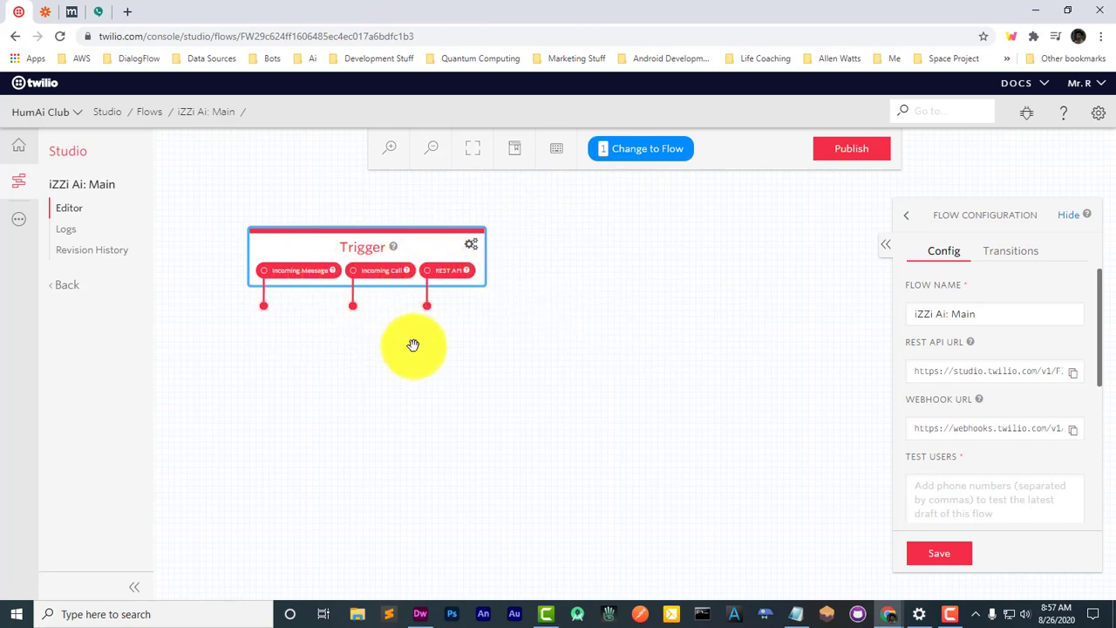
mouse_move(394, 253)
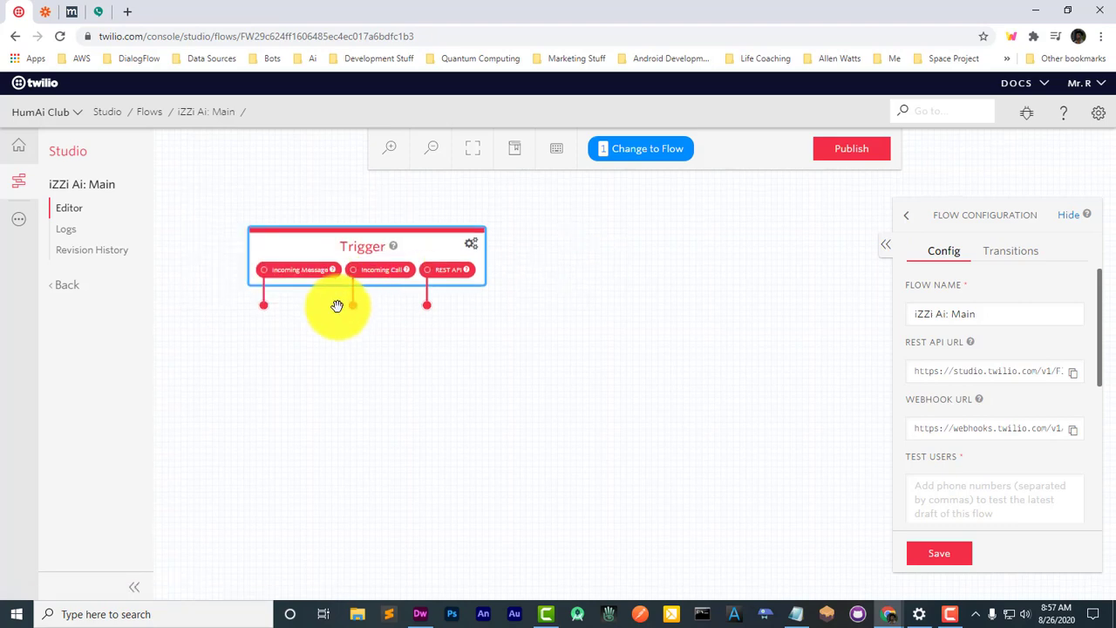
mouse_move(386, 280)
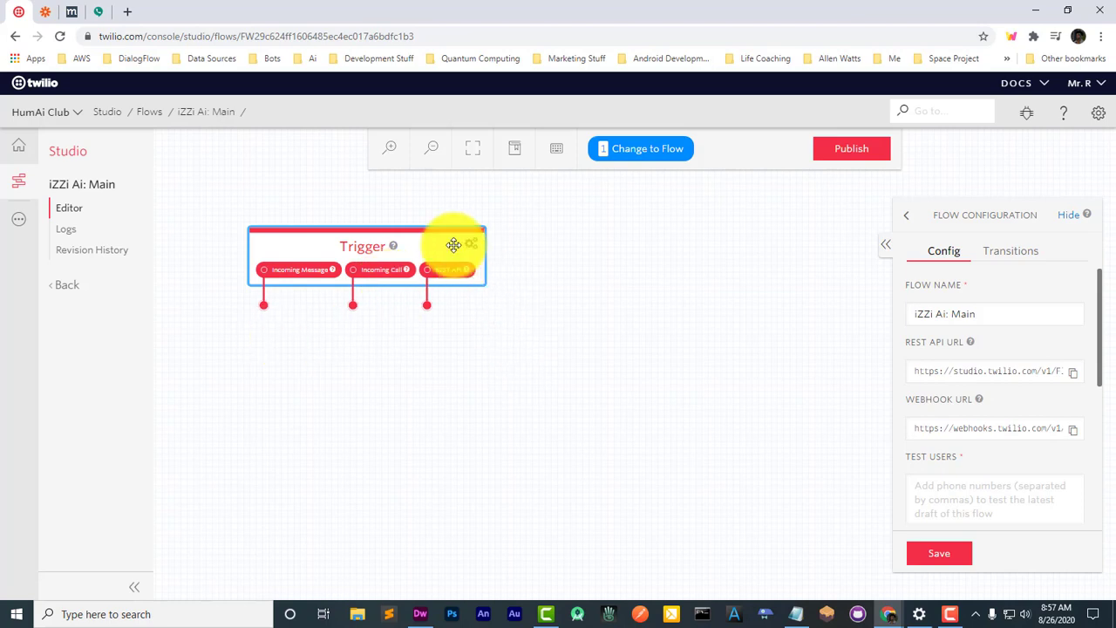
drag(454, 244, 417, 230)
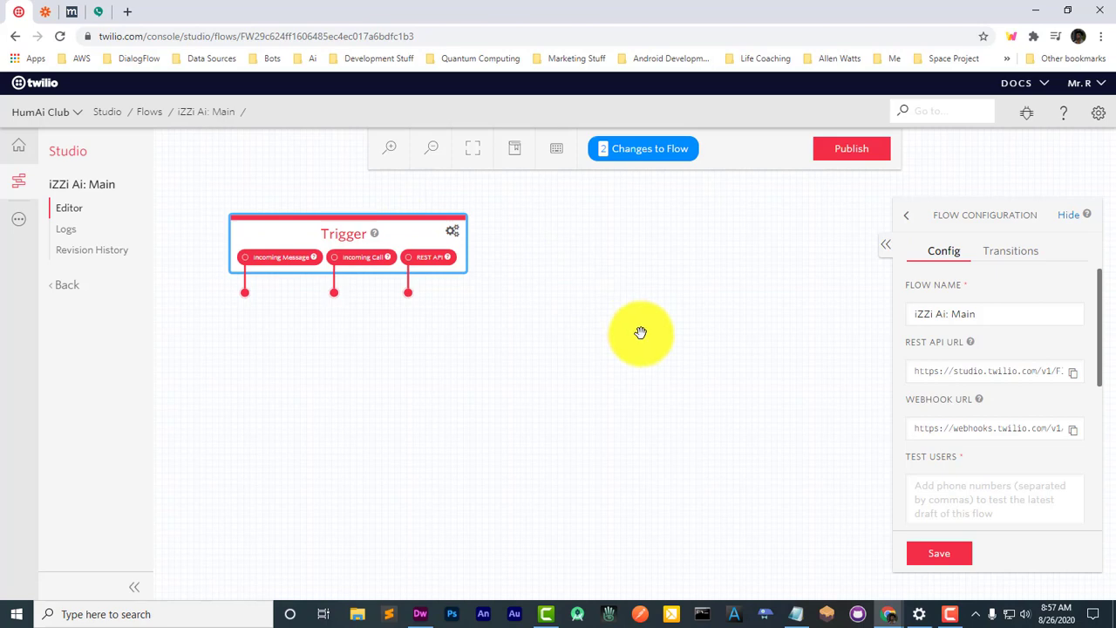
mouse_move(773, 274)
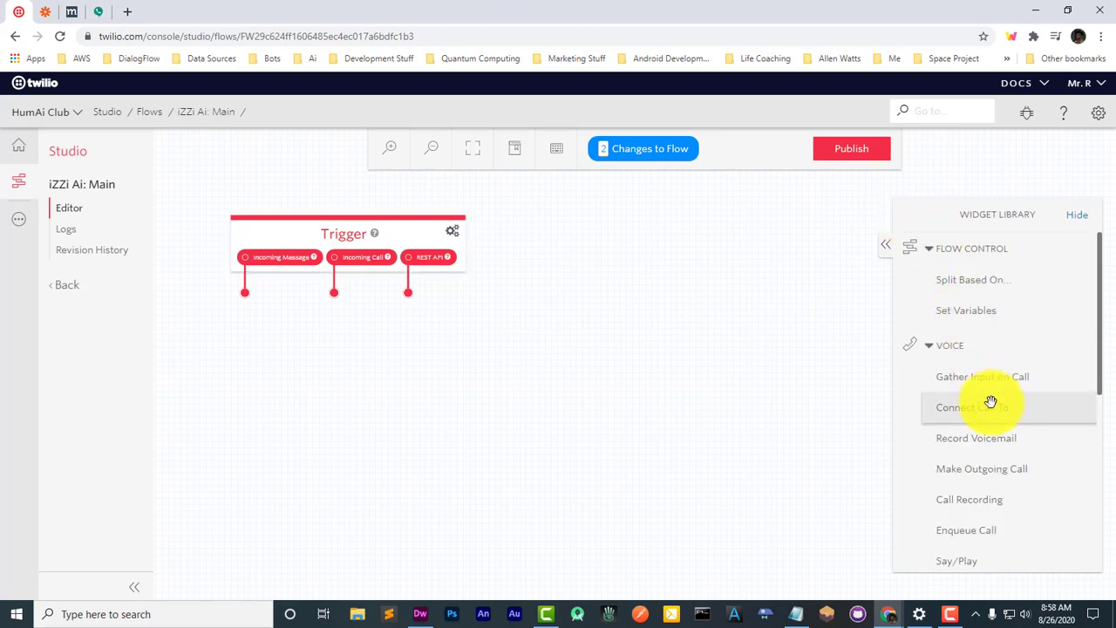
mouse_move(992, 377)
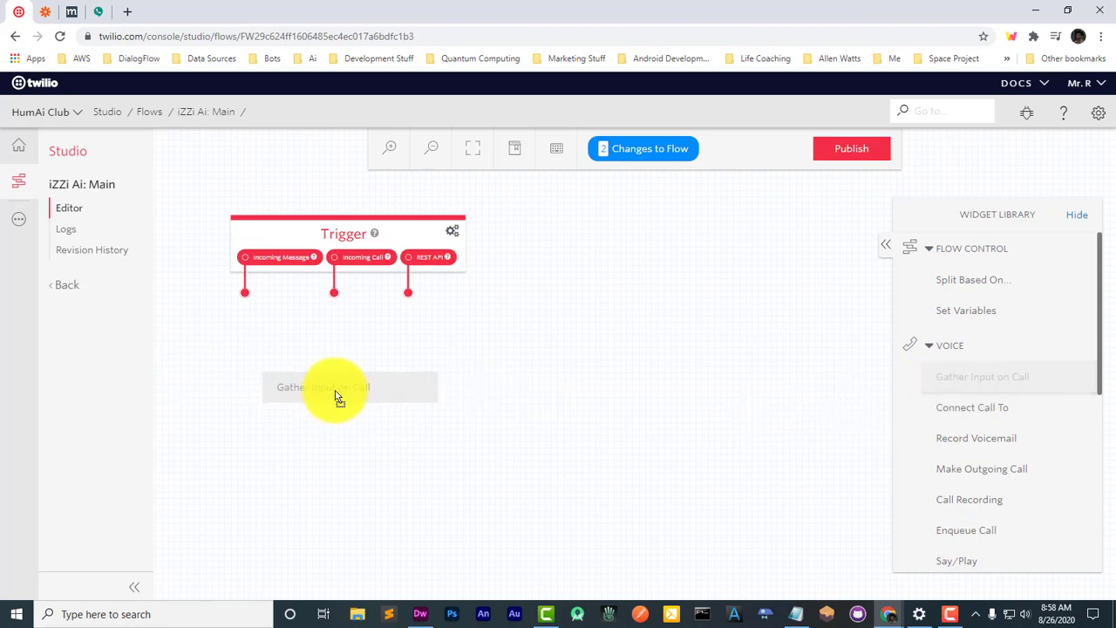
Step: Place Gather Input on Call widget gather_1 below the Trigger and connect Incoming Call
click(338, 386)
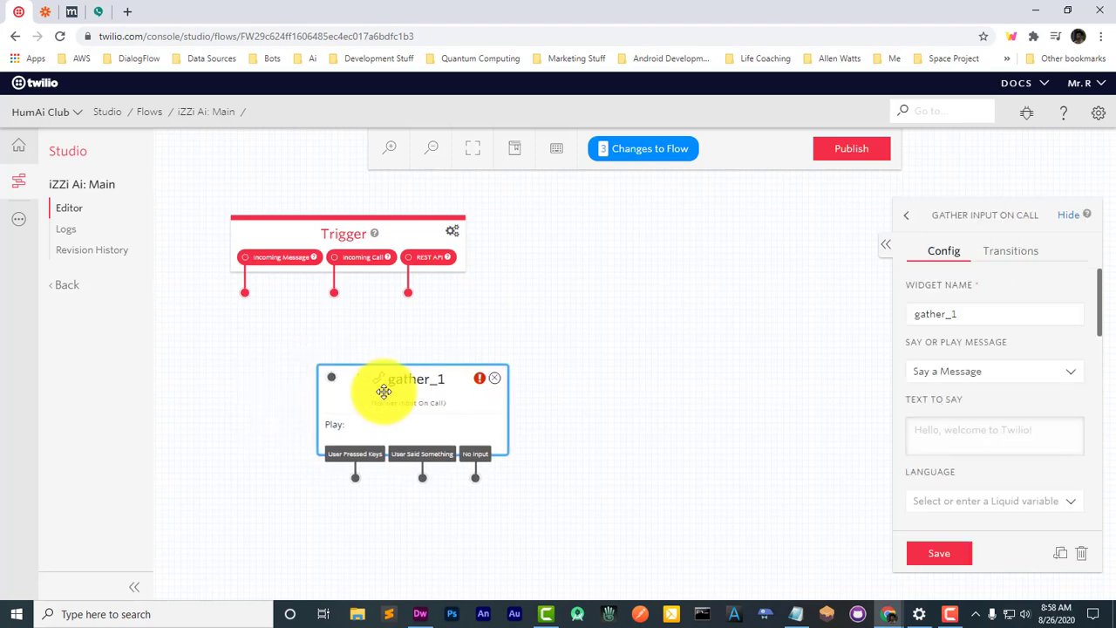
click(343, 233)
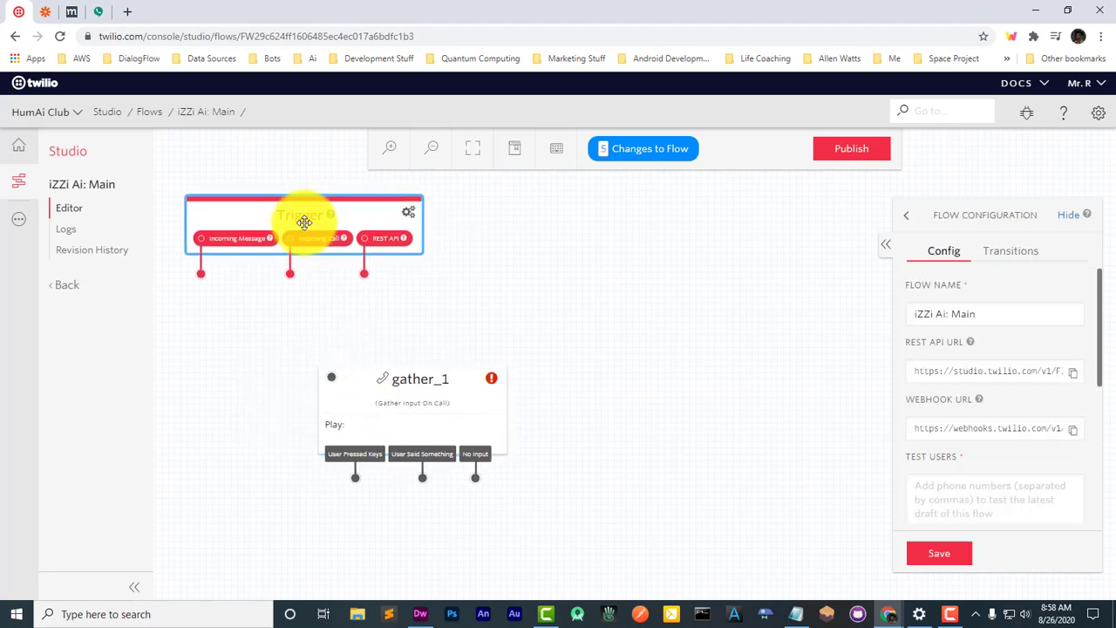
mouse_move(299, 278)
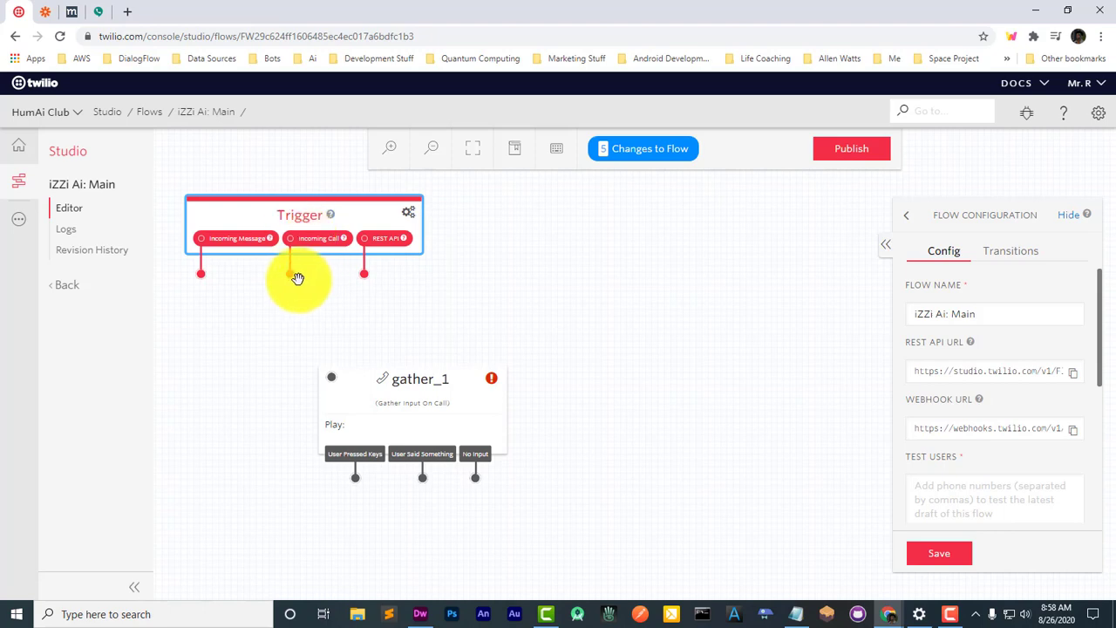
mouse_move(293, 282)
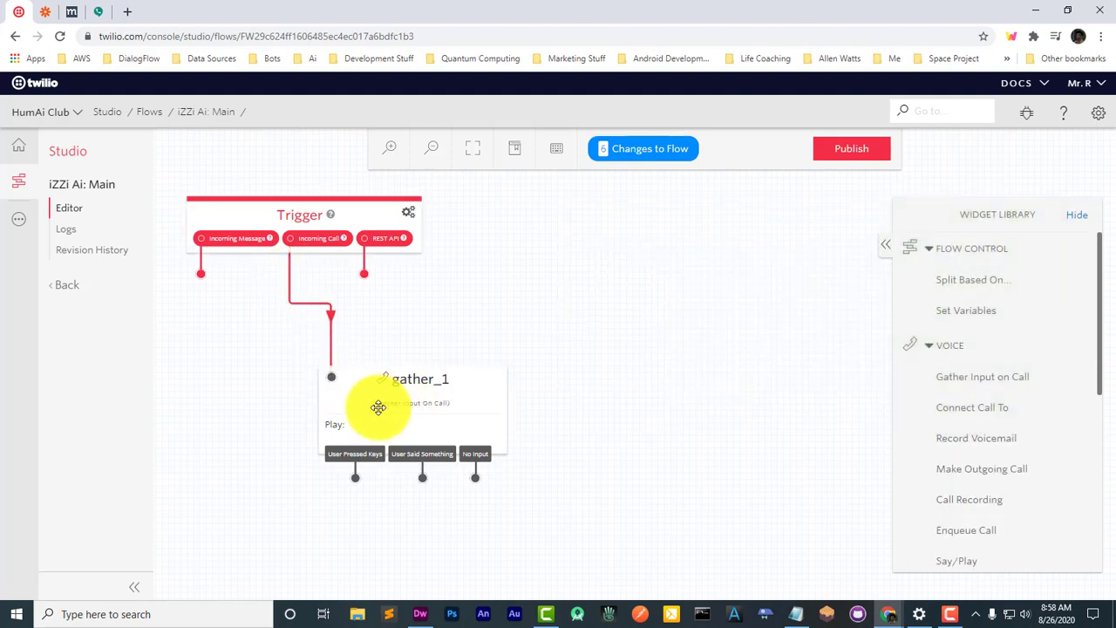
Step: Rename gather_1 to 'Greeting' and enter the 'Welcome!' press-1/2/3 menu prompt
click(373, 408)
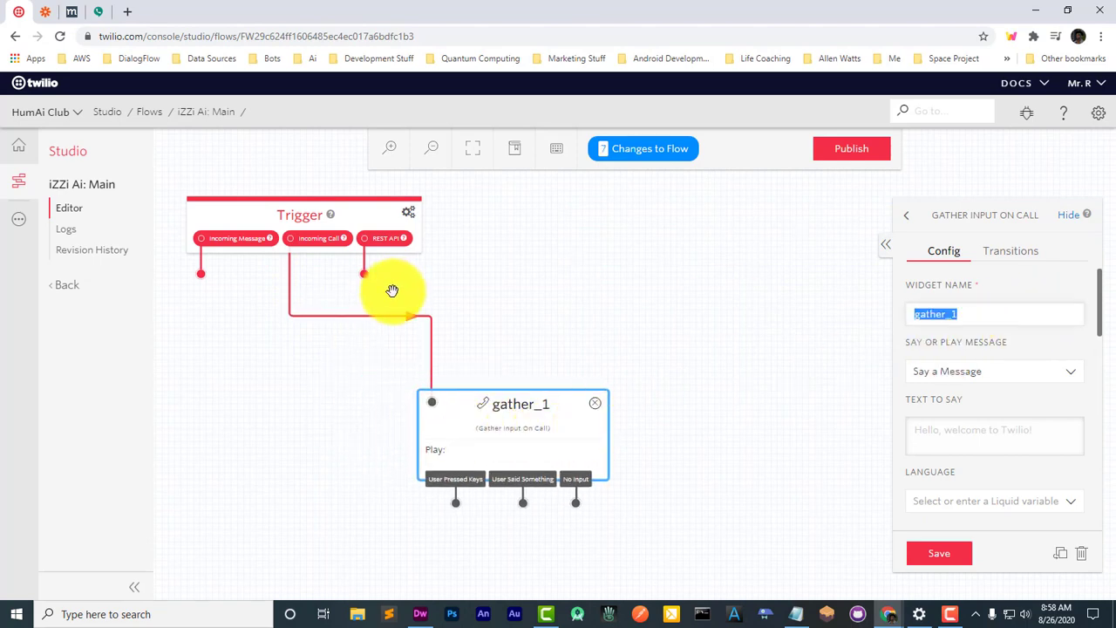
text(Greeting)
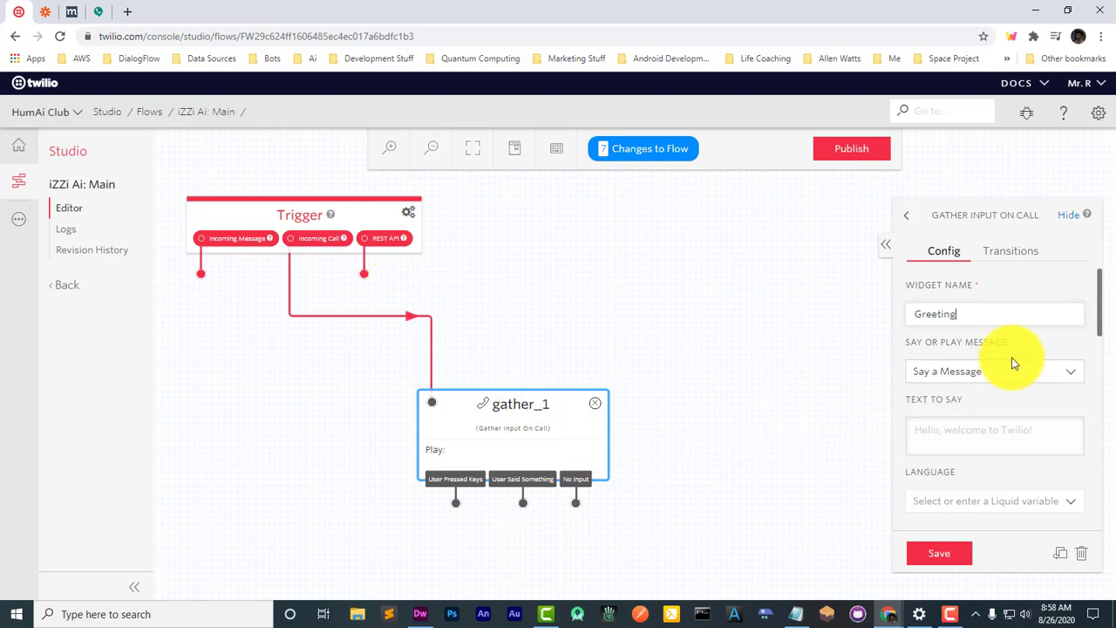
click(994, 436)
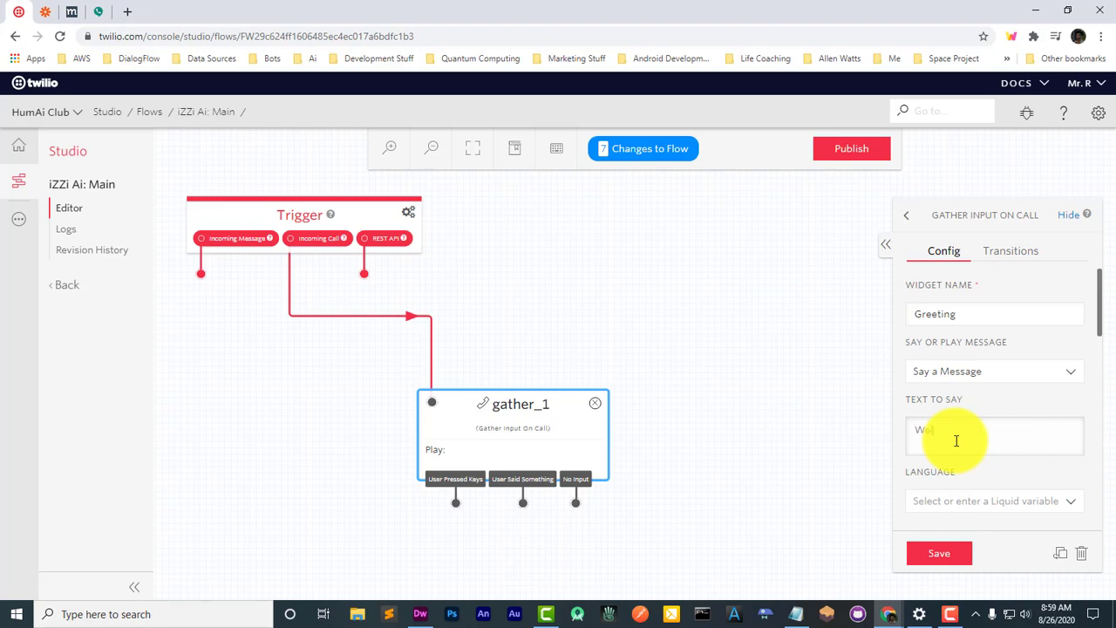
text(Welcome!)
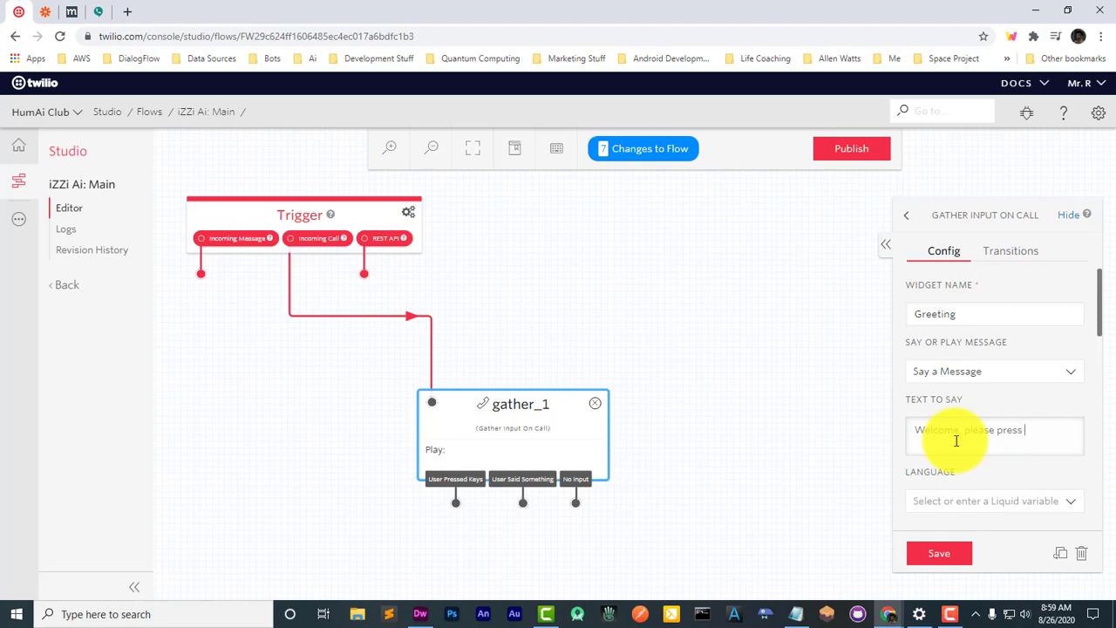
text(1)
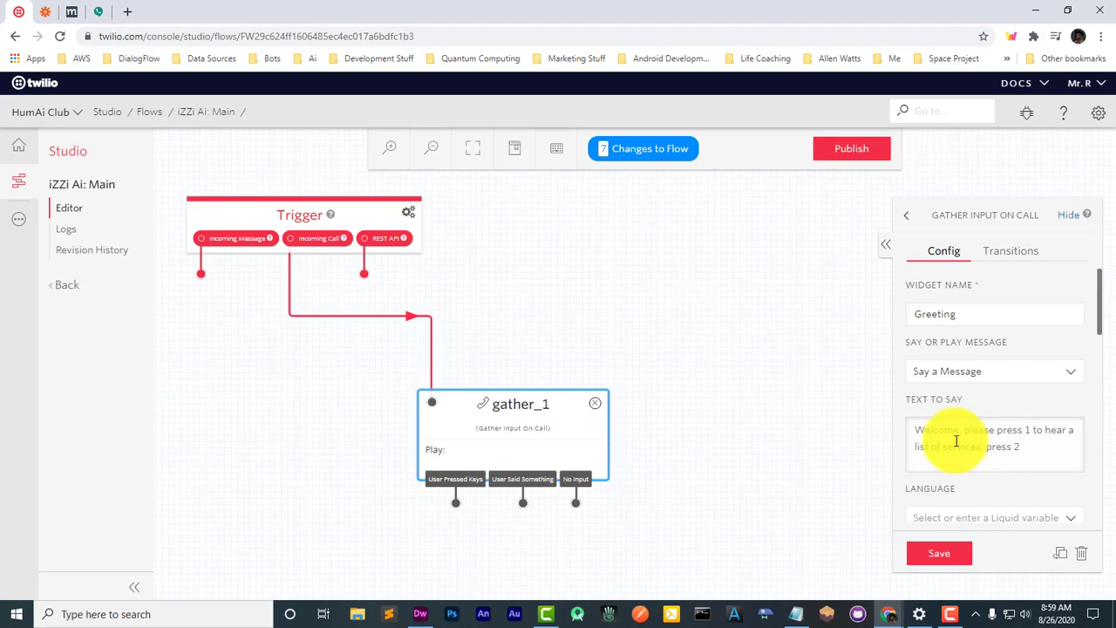
text(to leave a message)
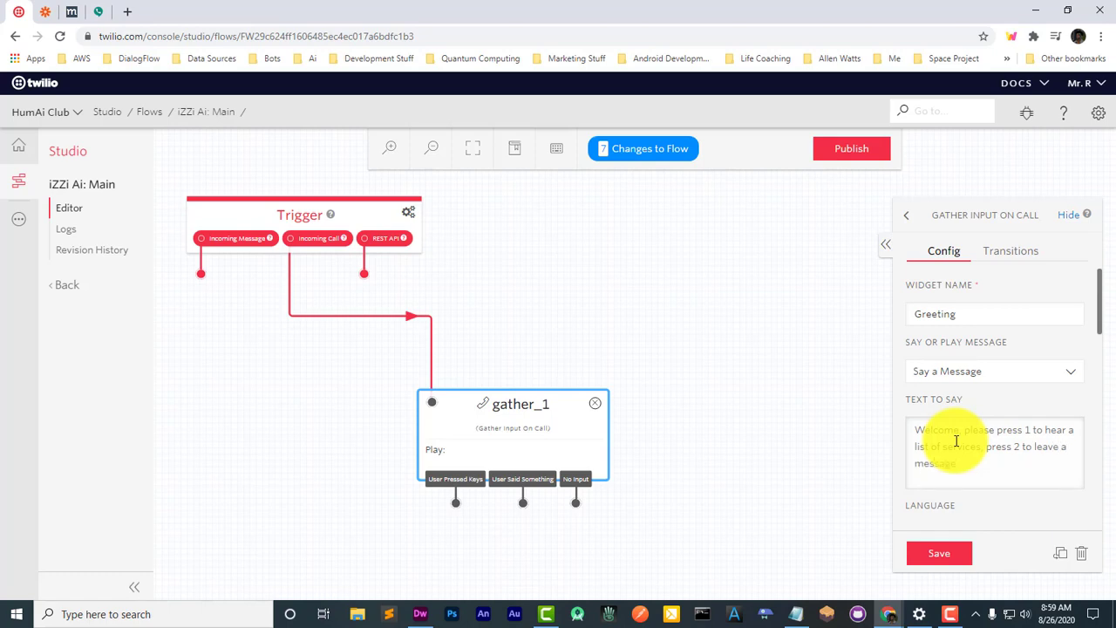
text(or press 3)
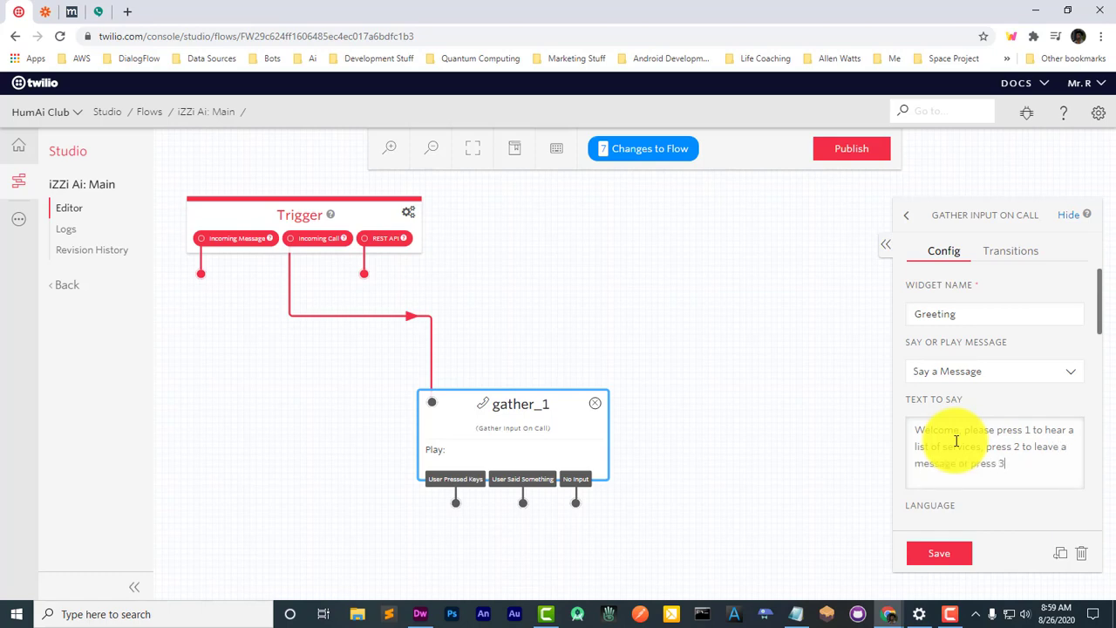
text(to sepa)
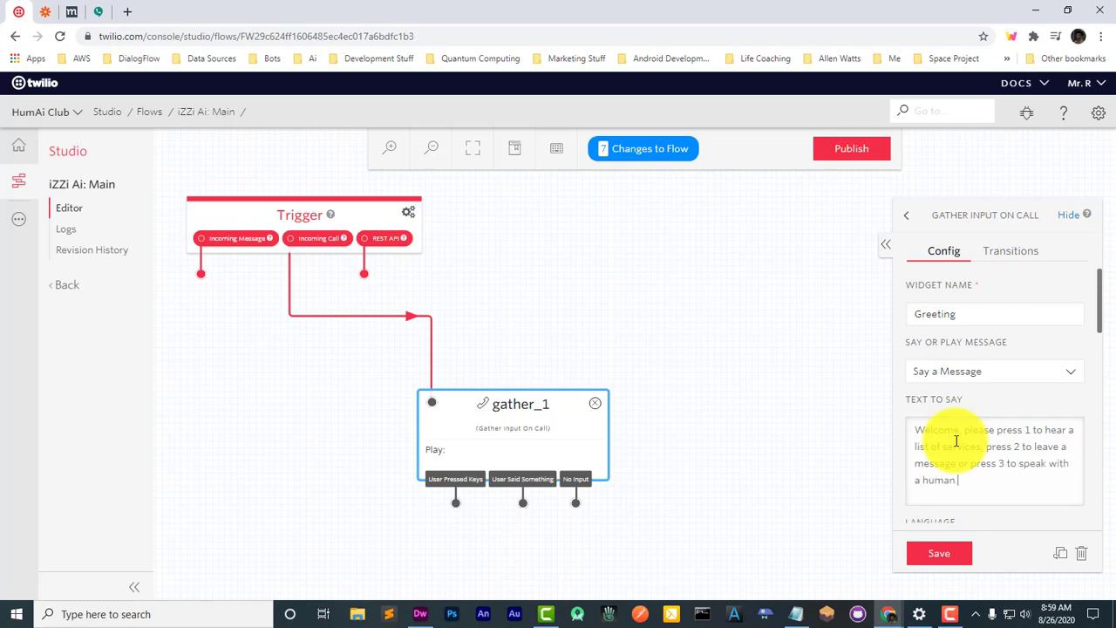
Step: Set English (US) language and a voice, stop gathering after 1 digit, and save
scroll(down, 3)
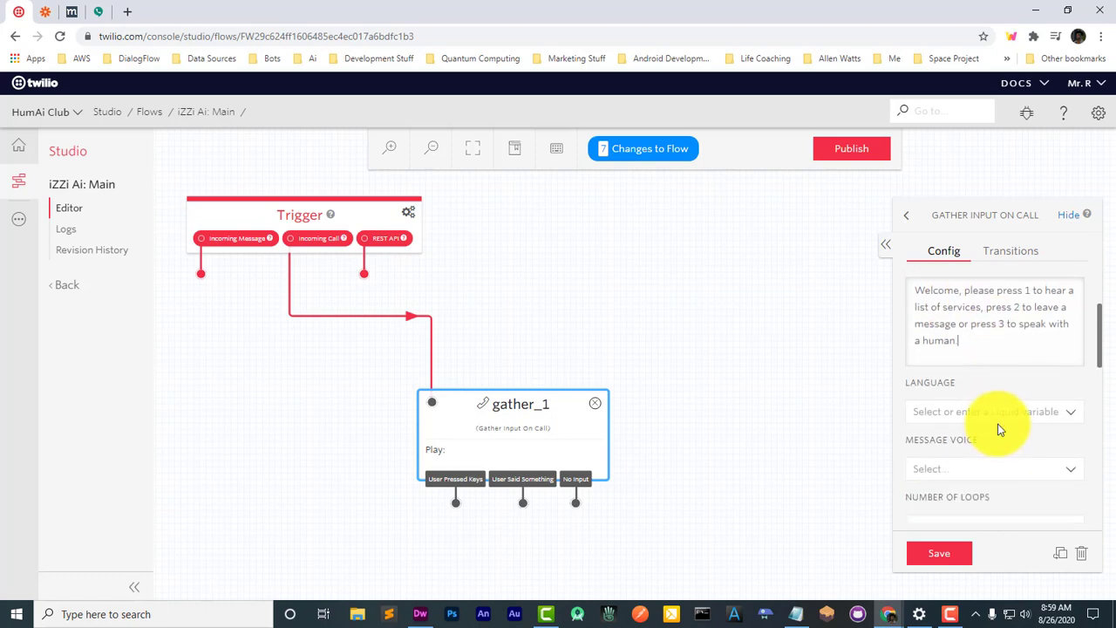
click(994, 411)
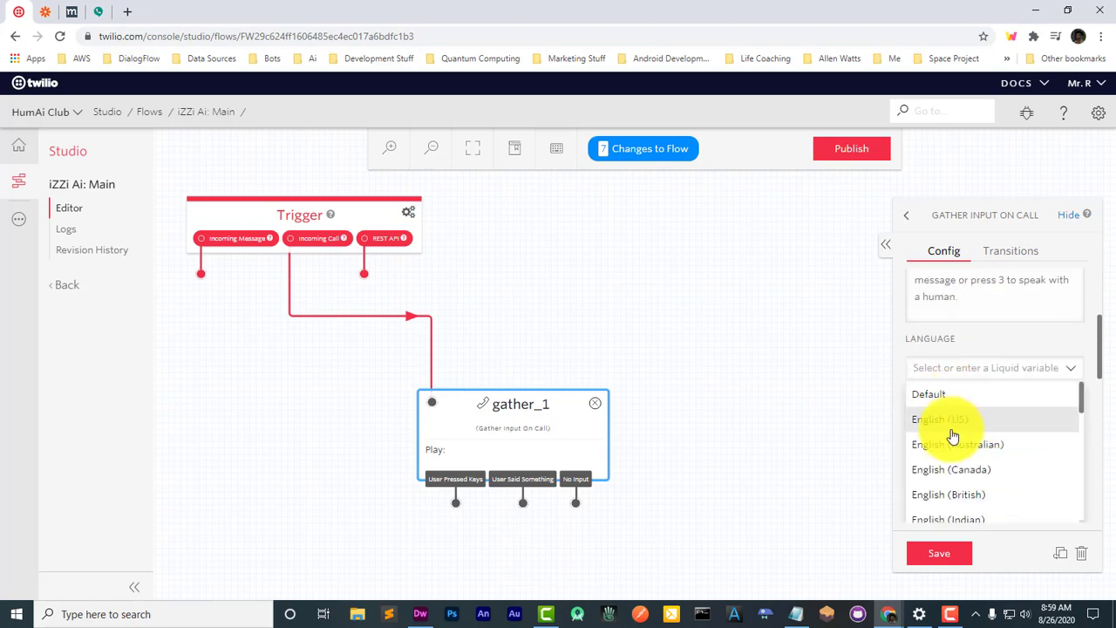
click(935, 419)
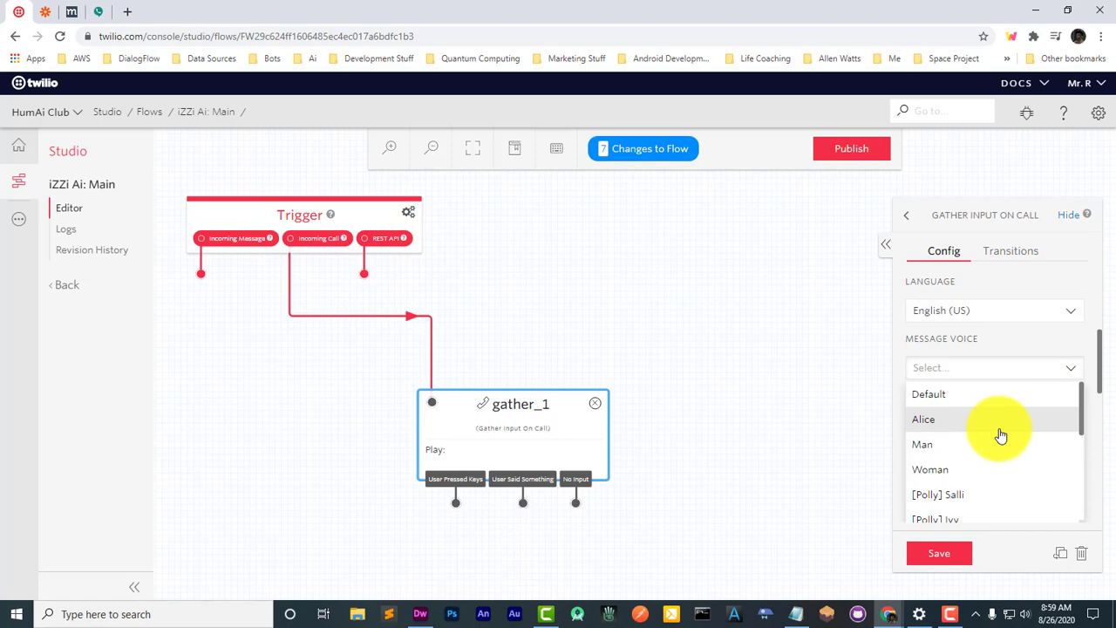
click(924, 419)
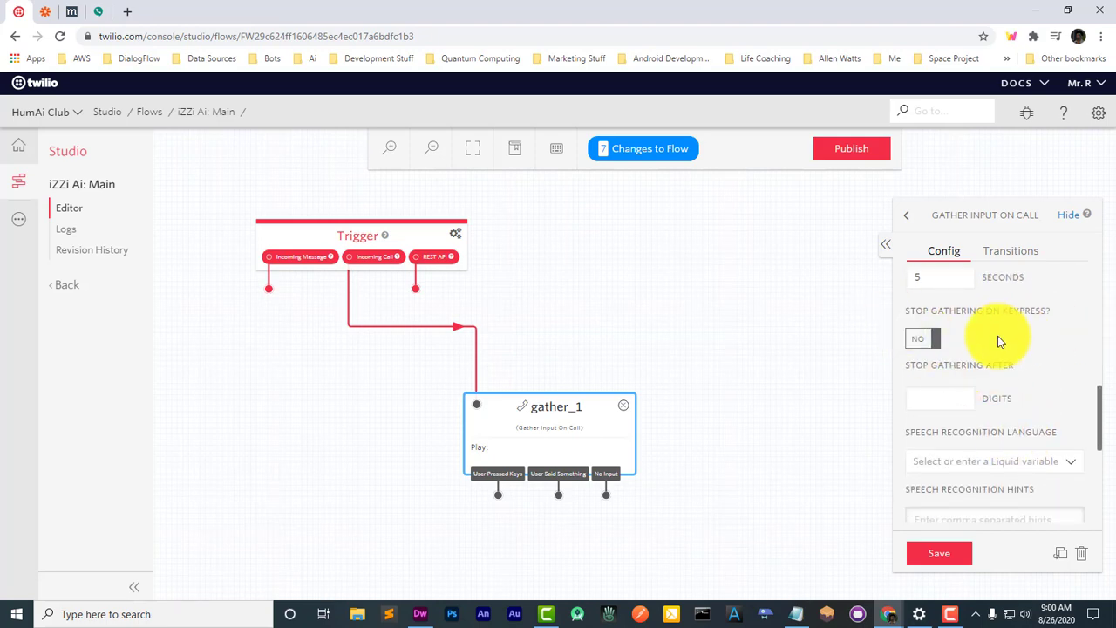
click(920, 338)
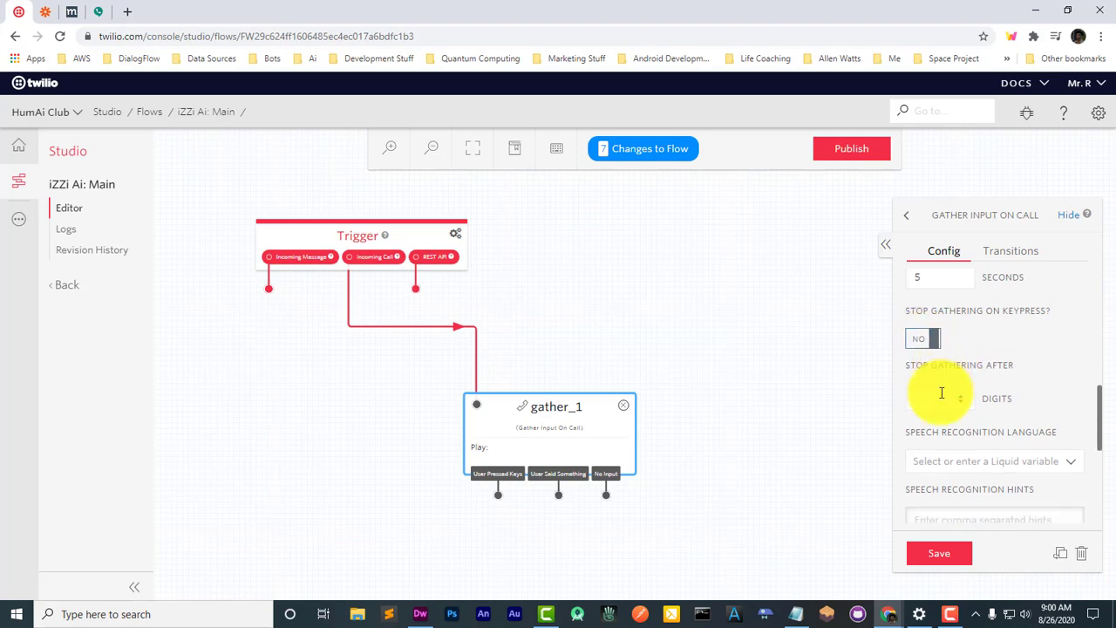
mouse_move(938, 398)
text(1)
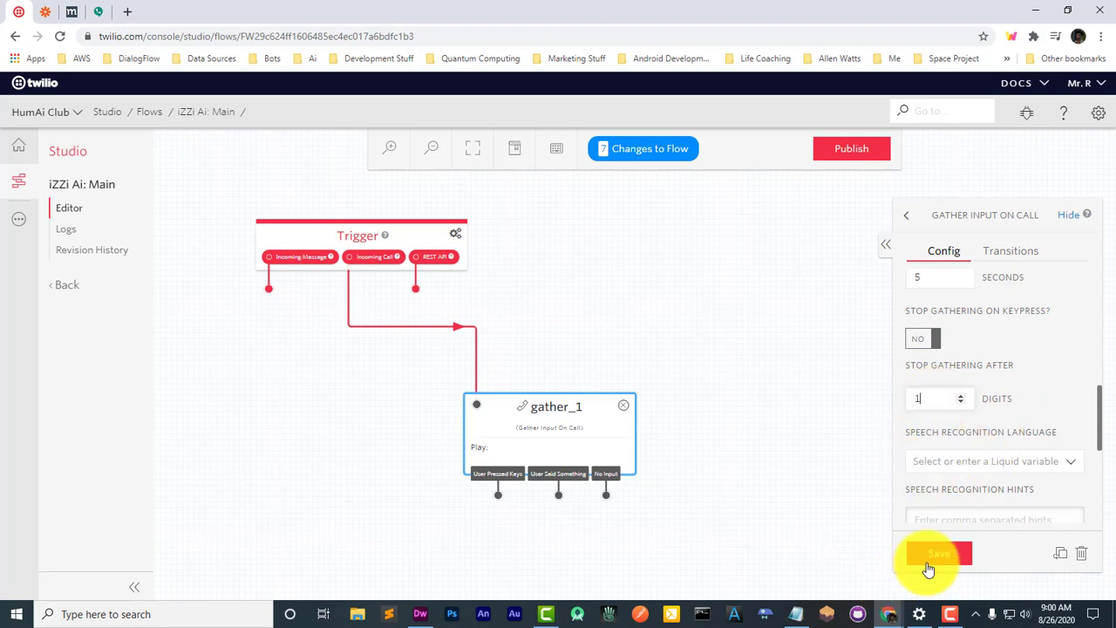
click(938, 552)
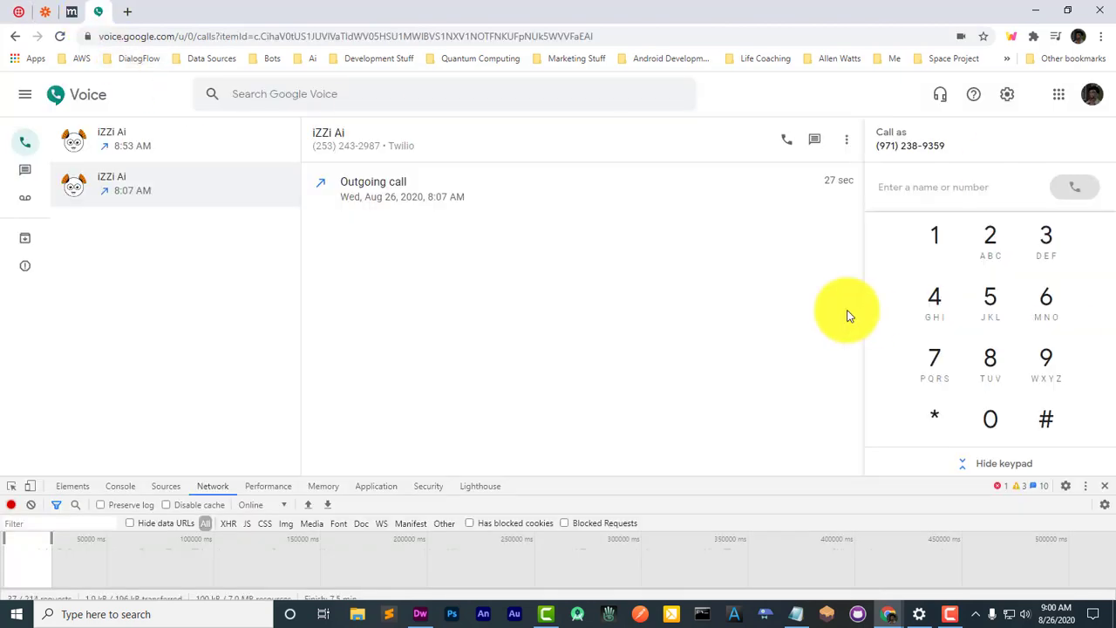
mouse_move(277, 166)
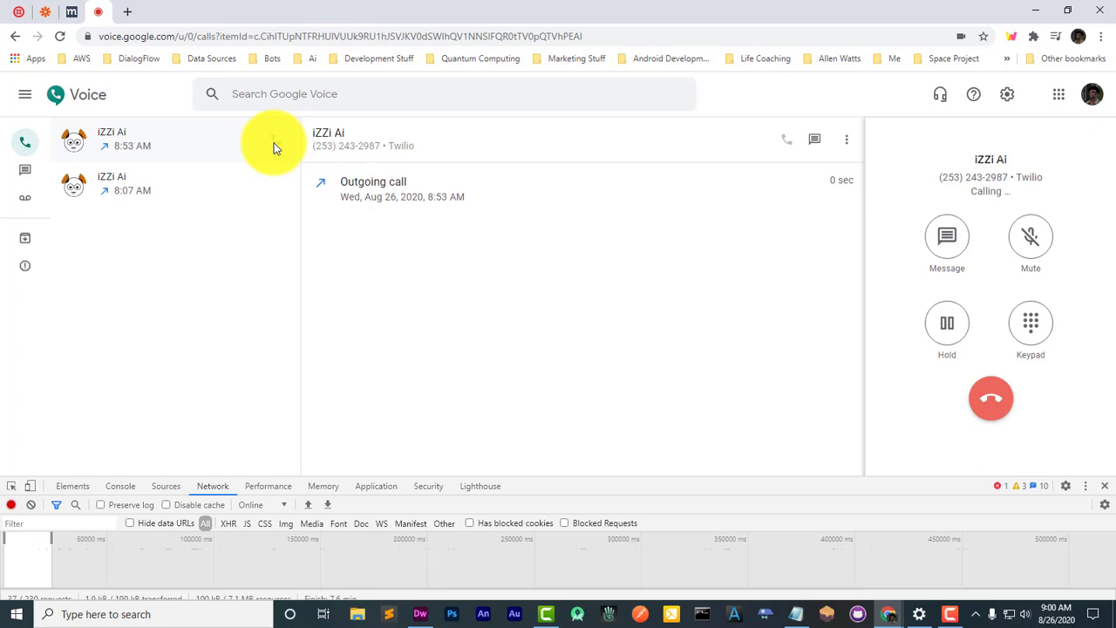
Step: Hang up the test call to iZZi Ai and return to the Twilio Console
click(989, 398)
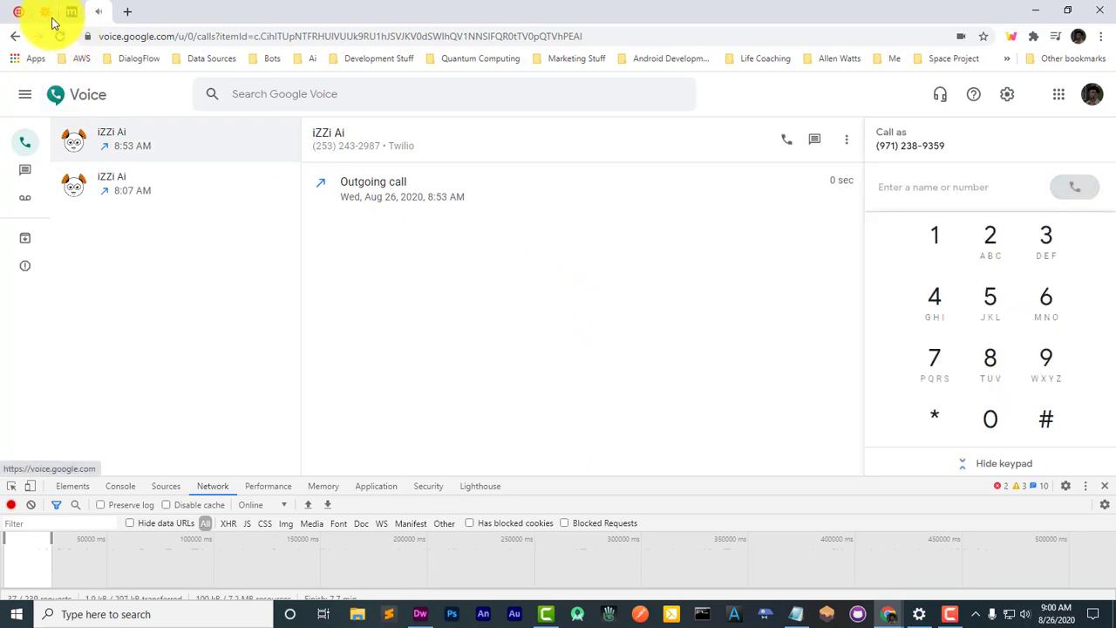
click(72, 12)
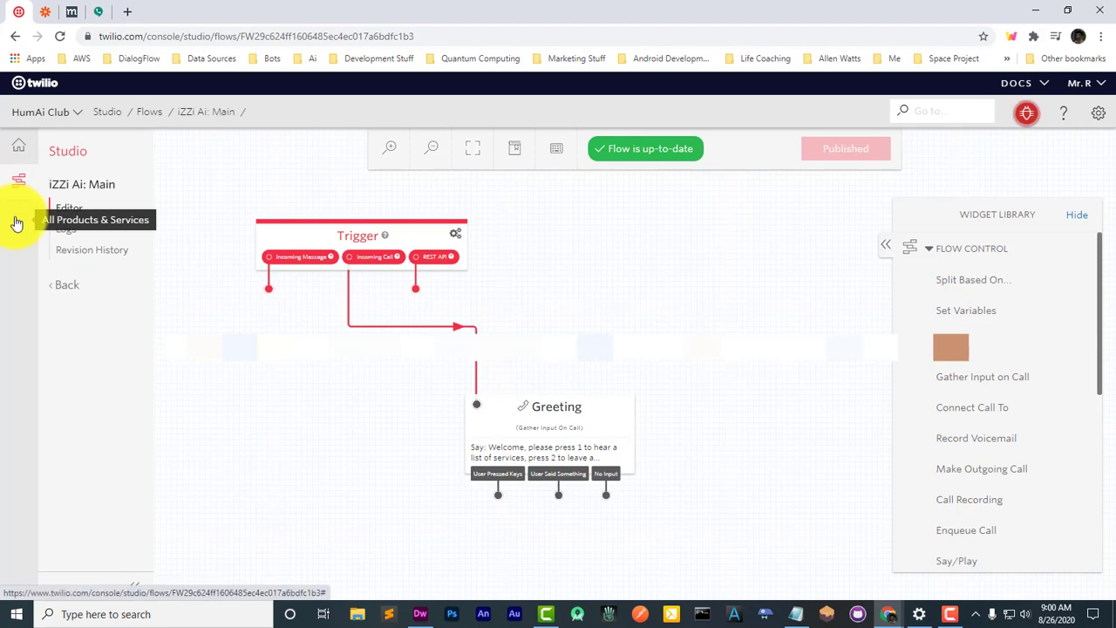
Step: Open the iZZi Ai: Main Line number's settings from Phone Numbers
click(16, 222)
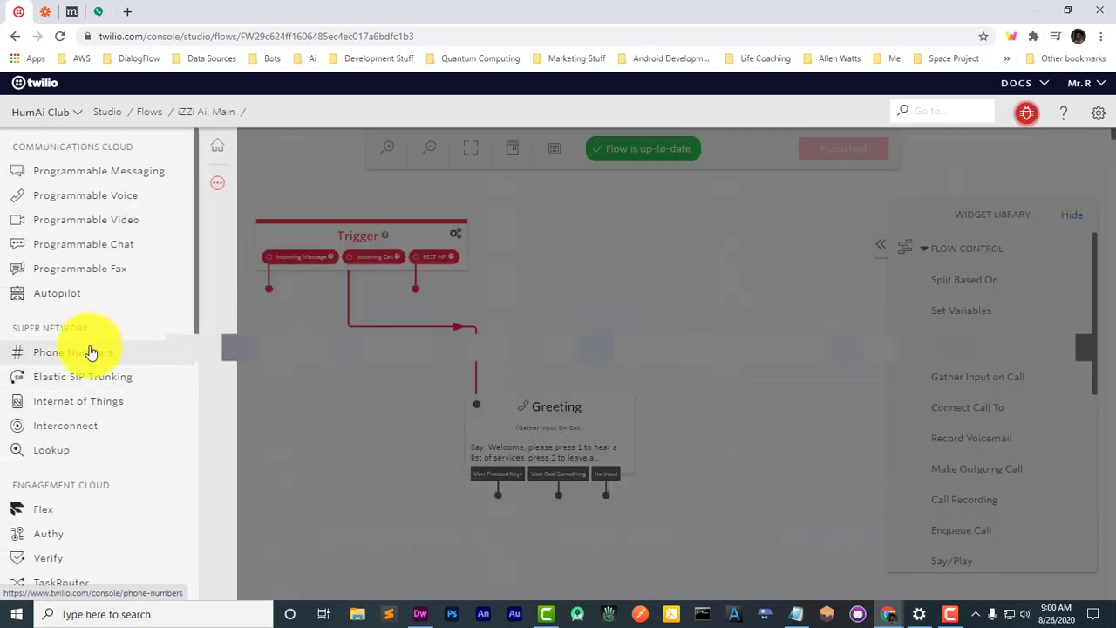
click(68, 352)
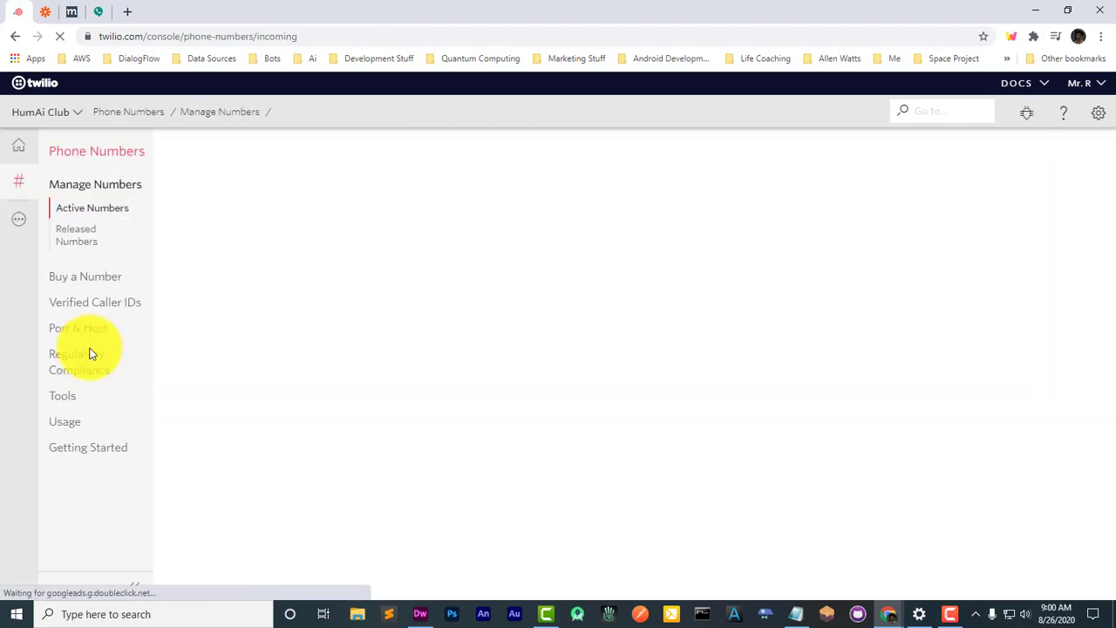
click(91, 208)
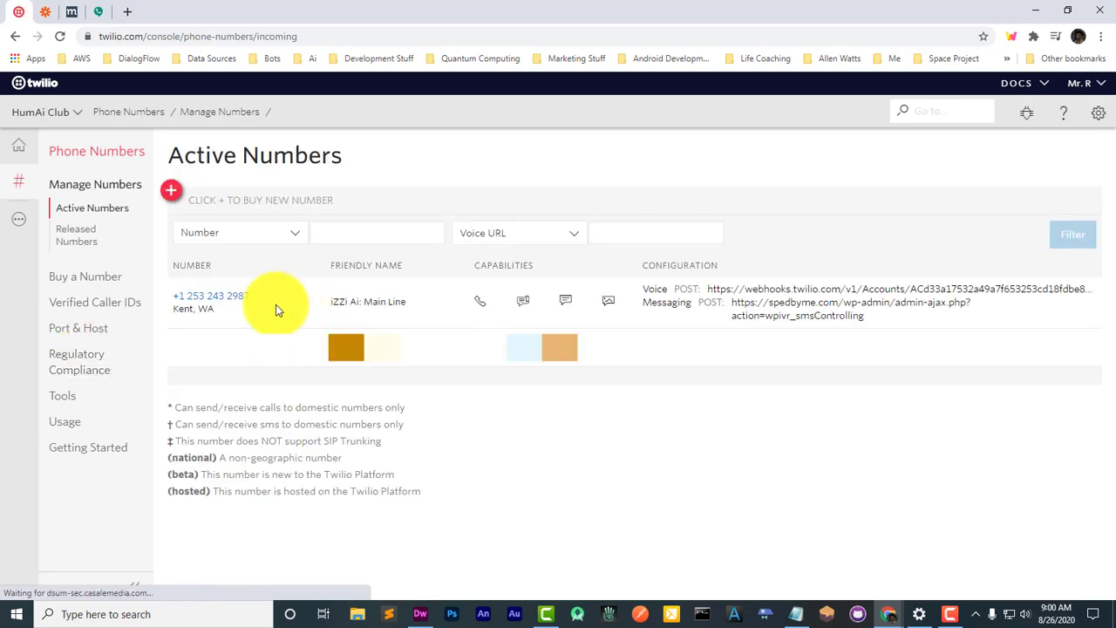
click(207, 295)
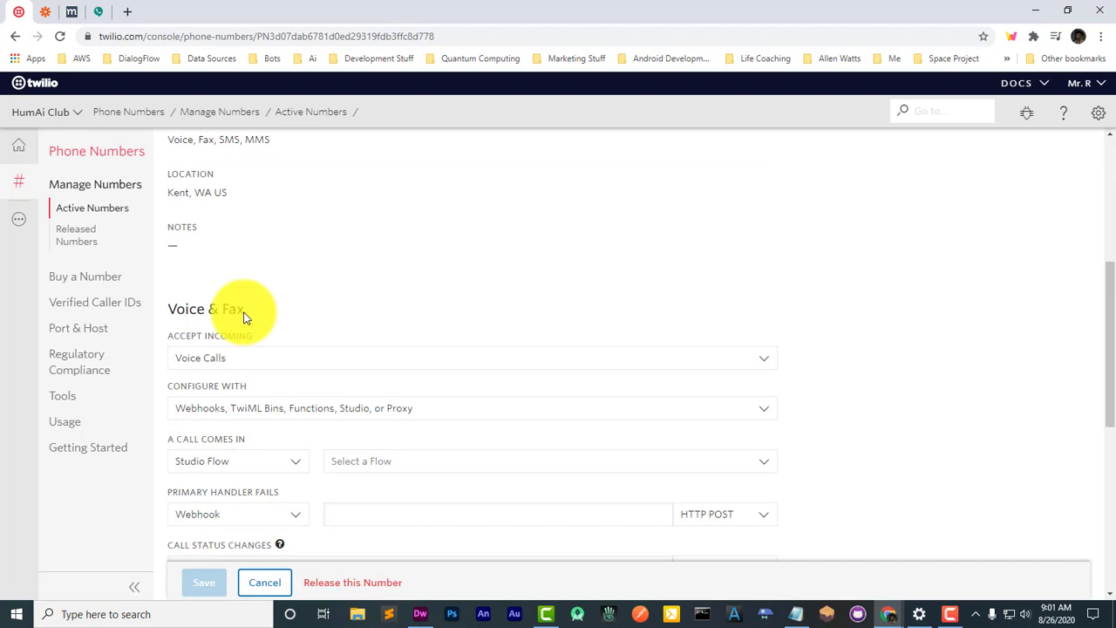
Step: Route incoming calls to the 'iZZi Ai: Main' Studio Flow and save
scroll(down, 3)
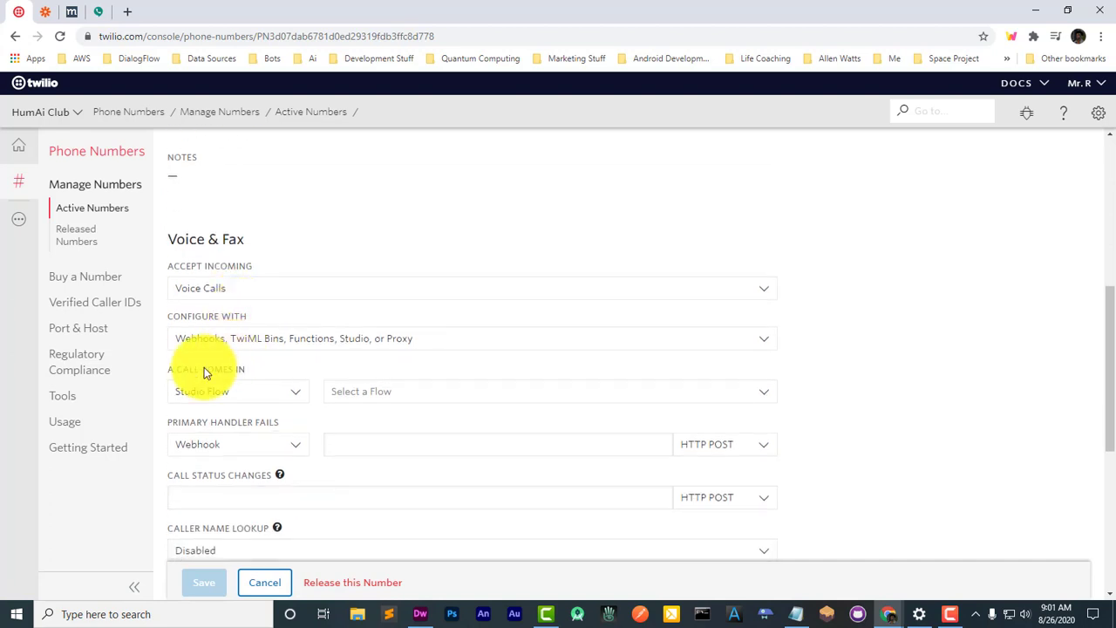
click(237, 392)
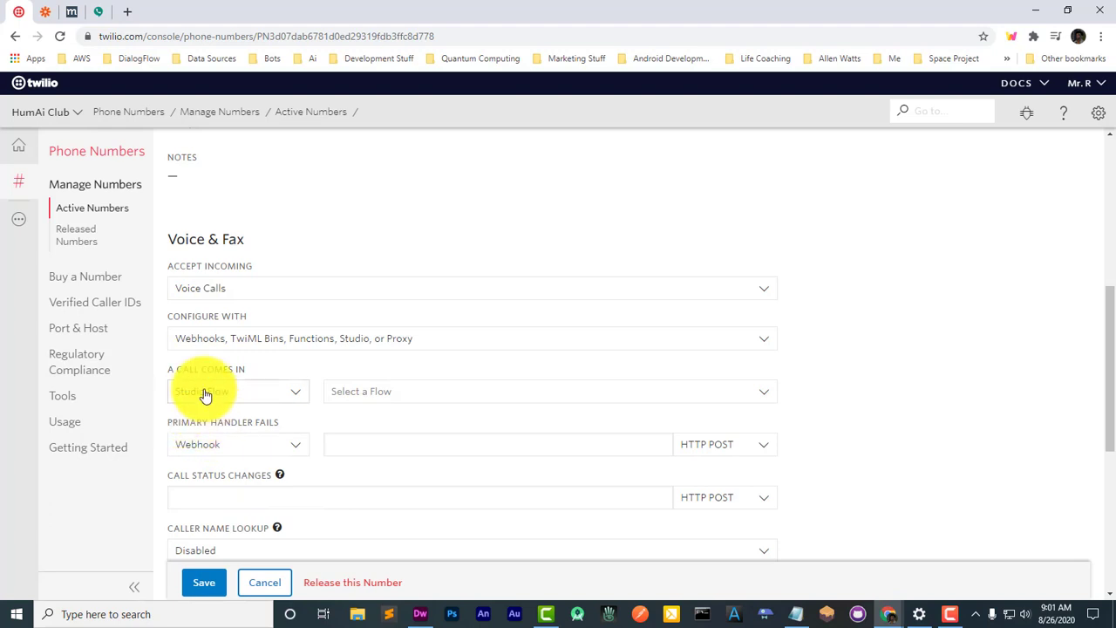
click(550, 392)
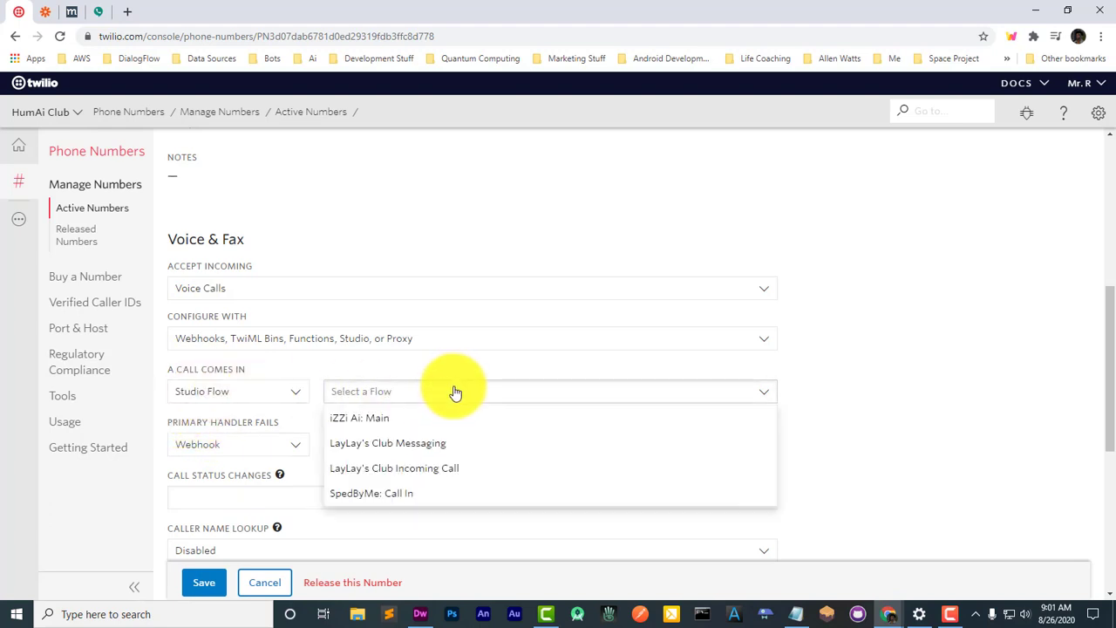
click(358, 417)
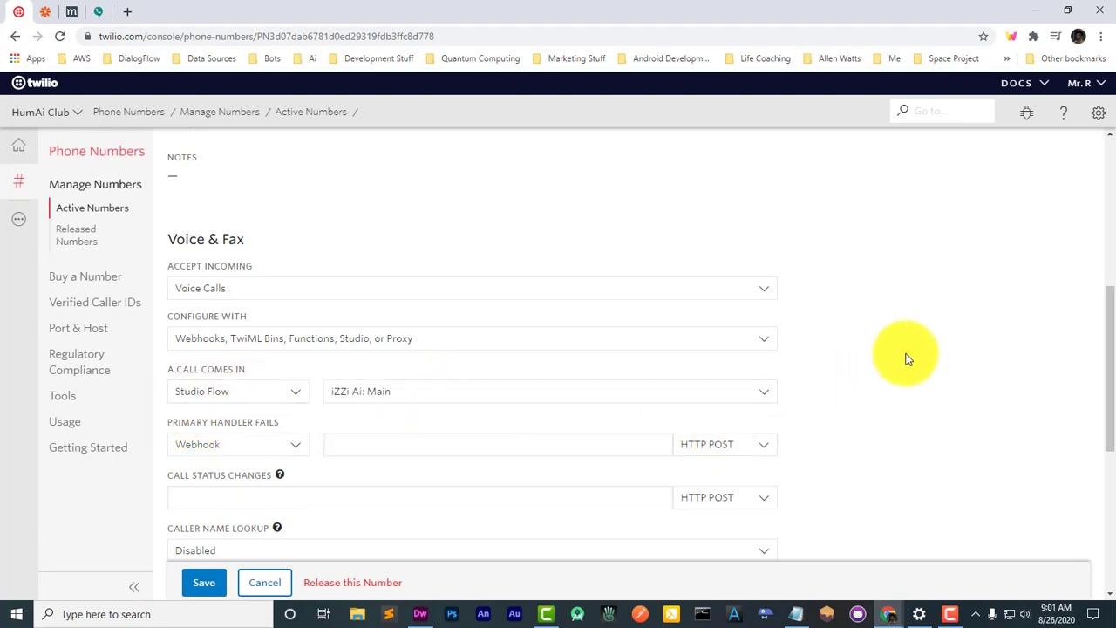
click(204, 582)
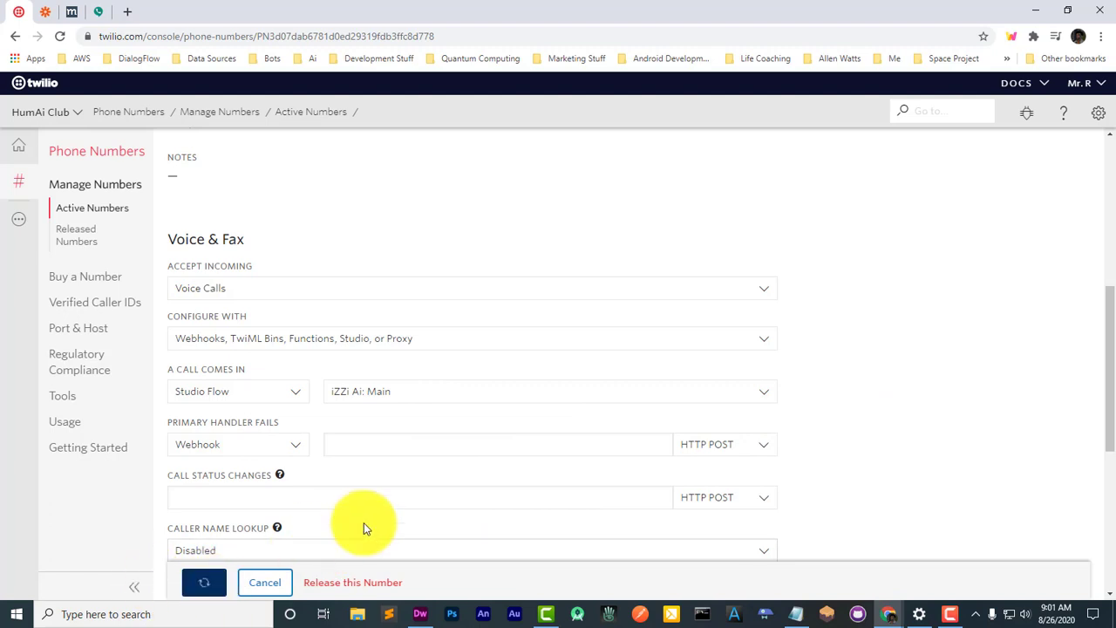
click(204, 583)
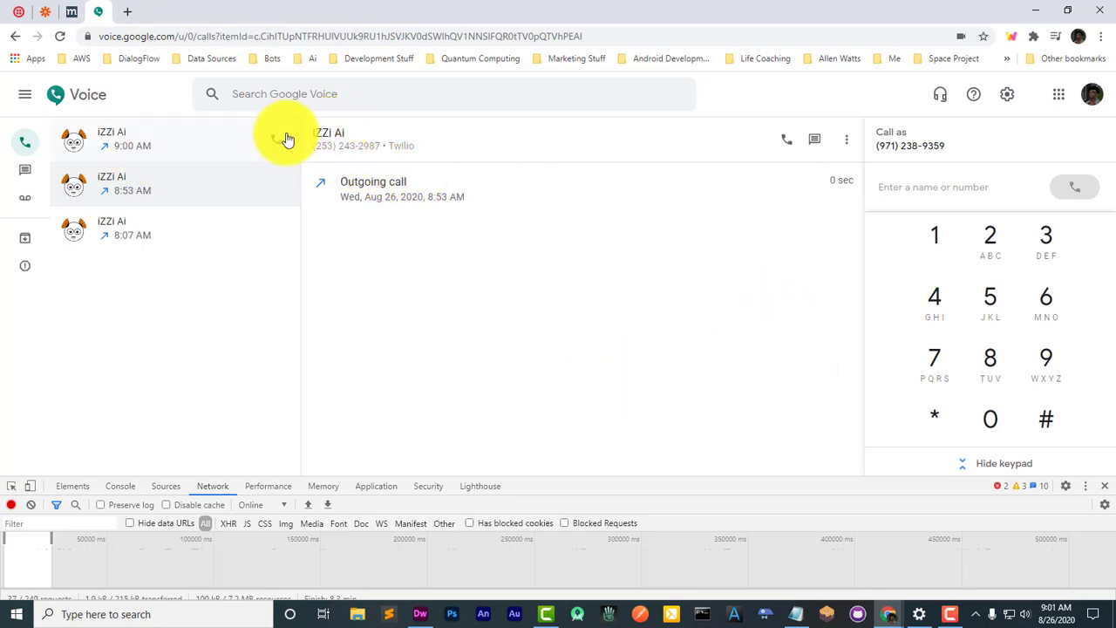
Step: Call iZZi Ai again, let the greeting answer, and bring up the dialpad
click(282, 138)
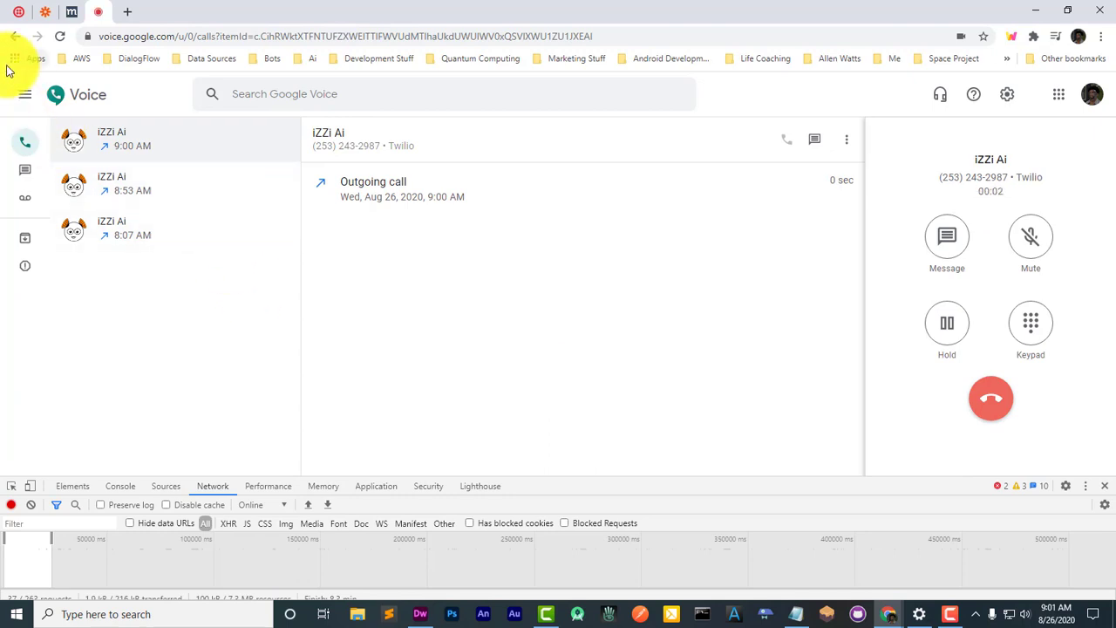
mouse_move(568, 337)
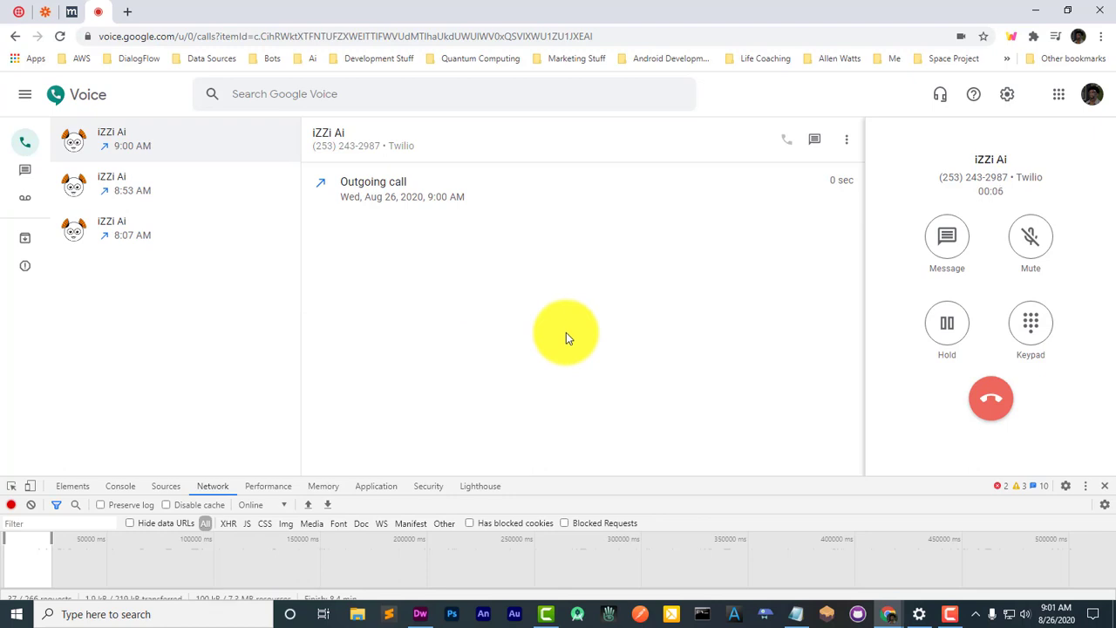
mouse_move(773, 384)
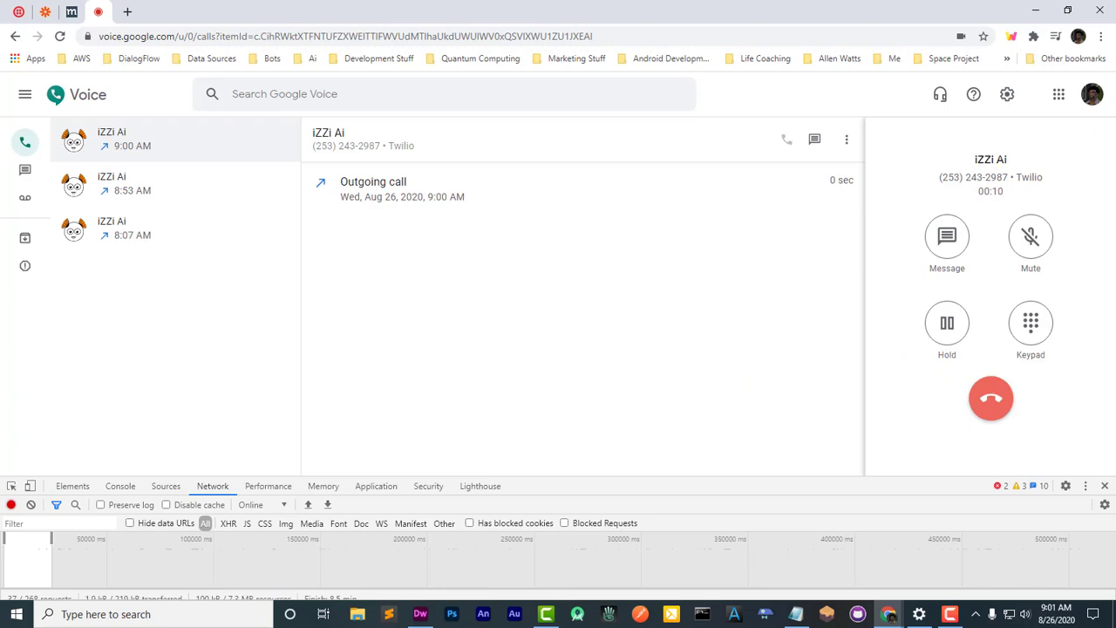
click(1029, 322)
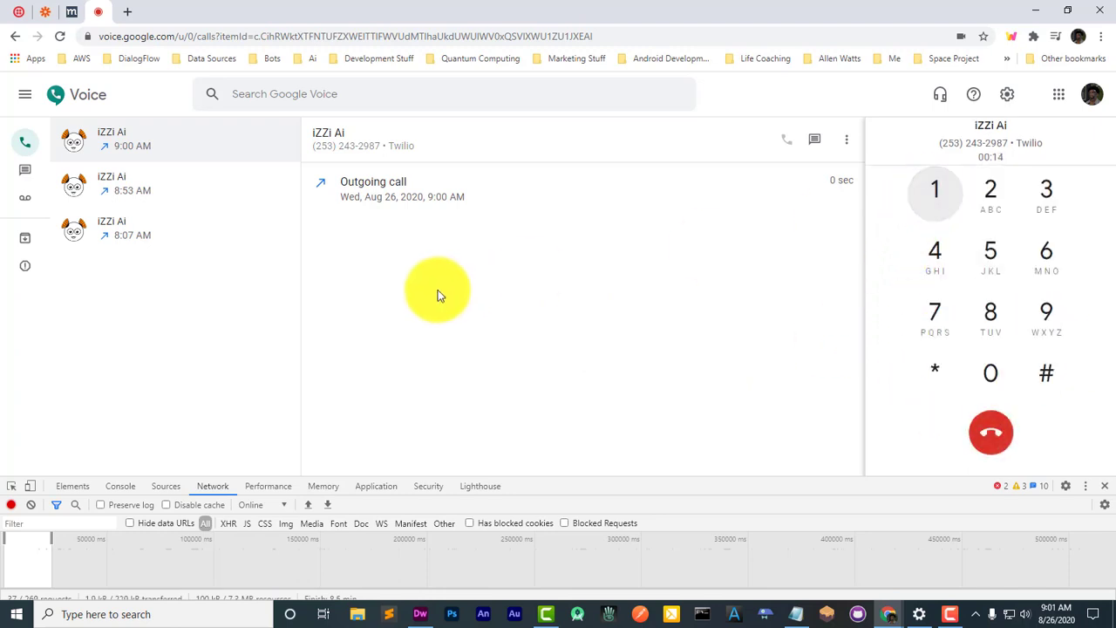
click(990, 431)
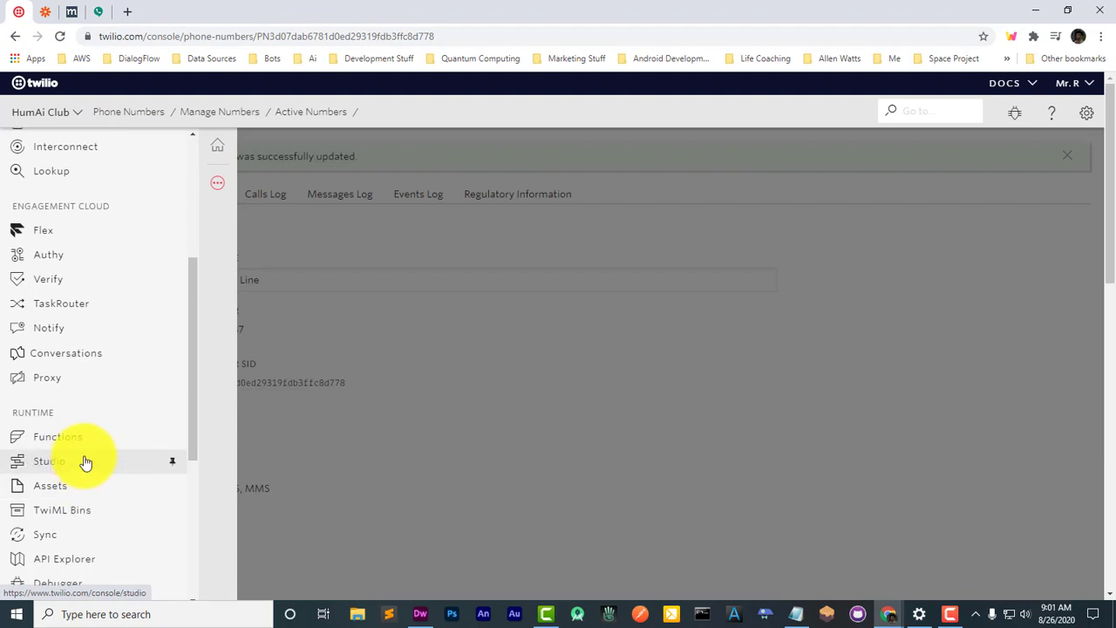
Step: Go to the Studio Dashboard and open 'iZZi Ai: Main' from Recent Flows
click(49, 461)
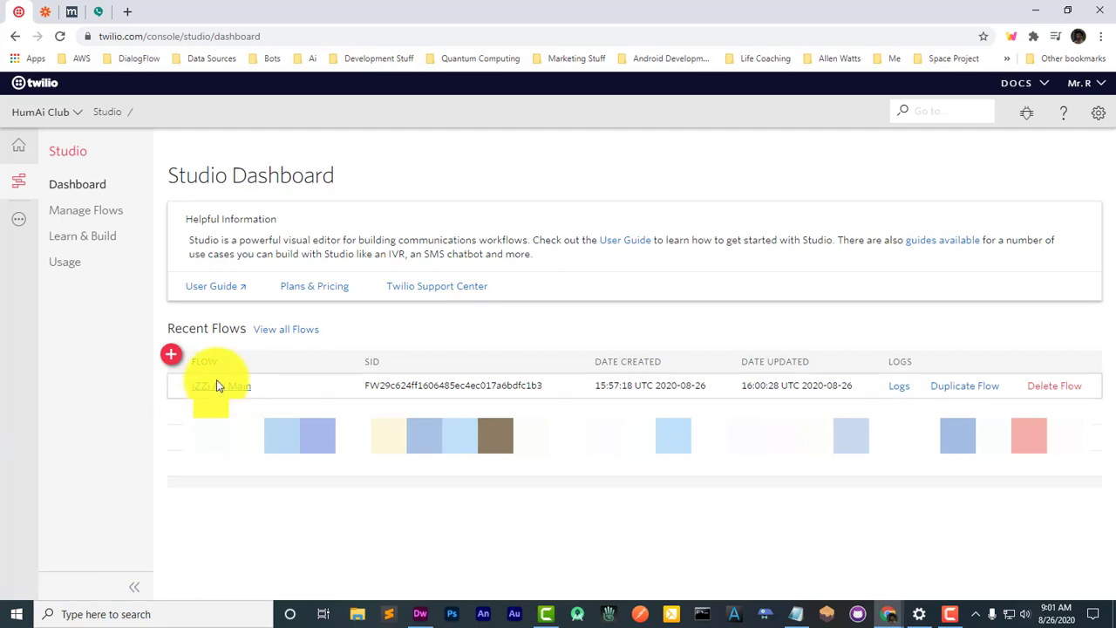
click(218, 385)
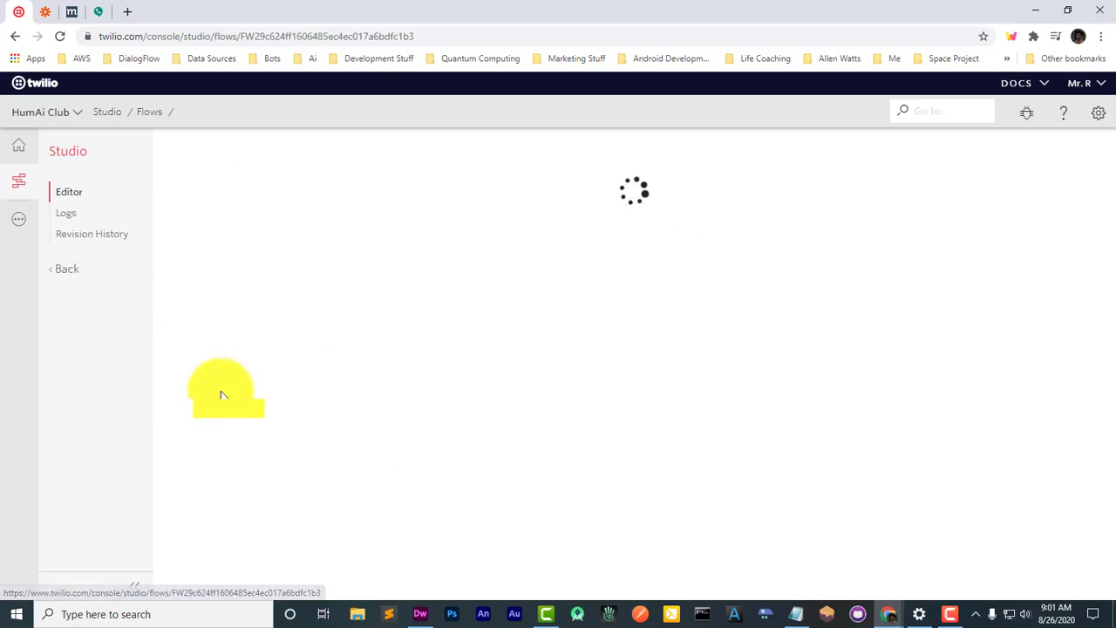